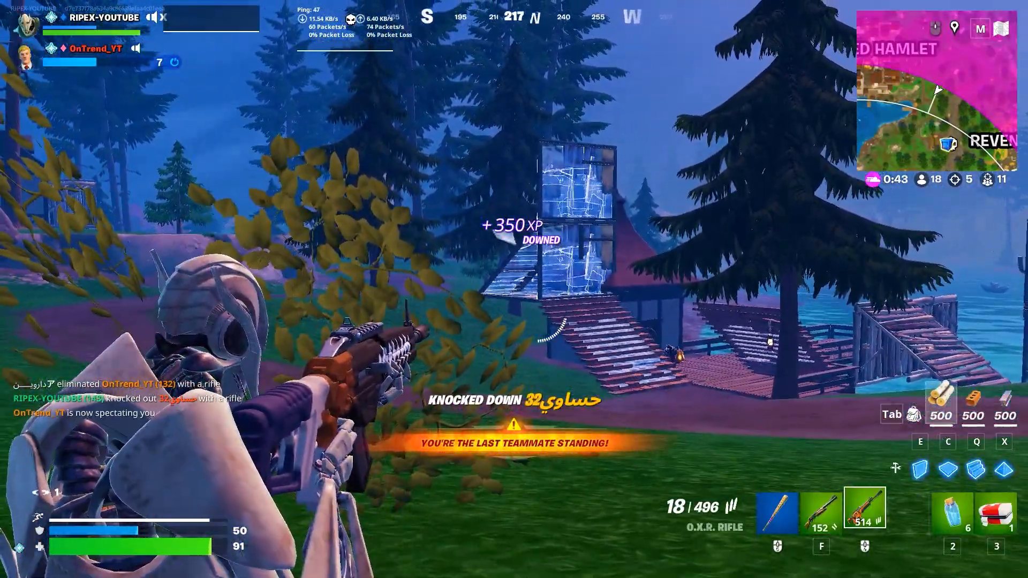
- Launch Registry Editor from the Windows Search result
left_click(515, 294)
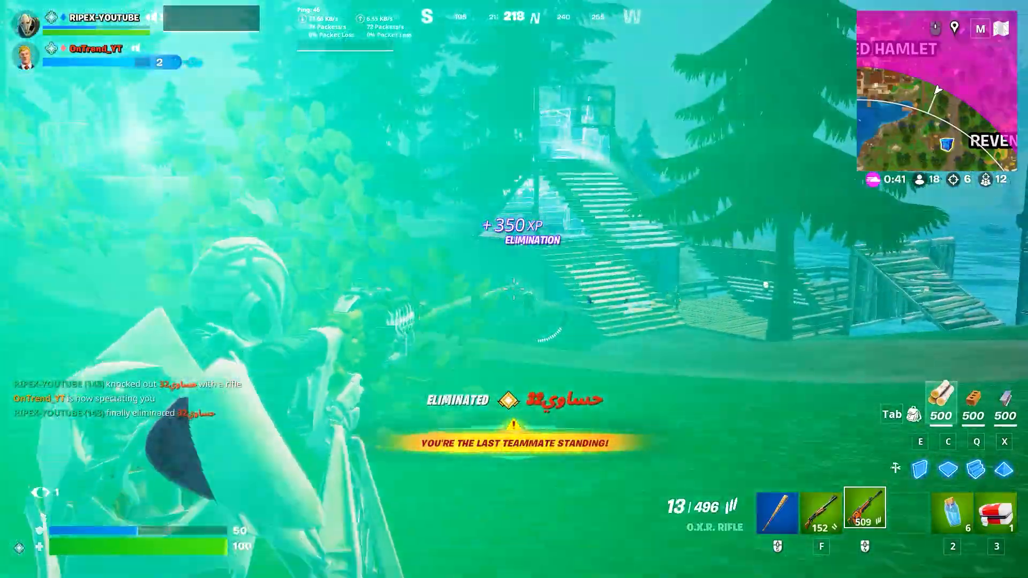
left_click(516, 295)
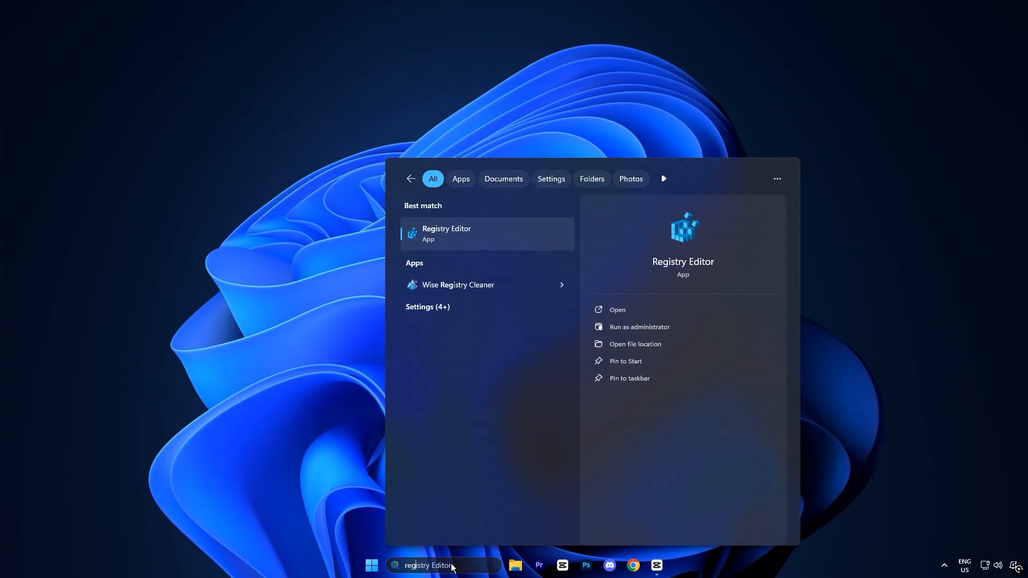
mouse_move(493, 236)
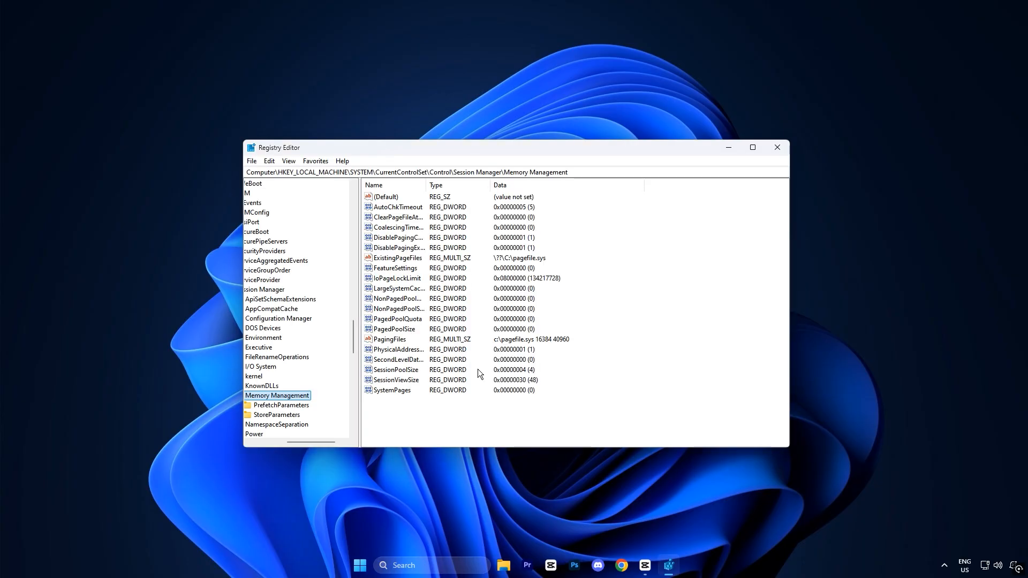
mouse_move(591, 260)
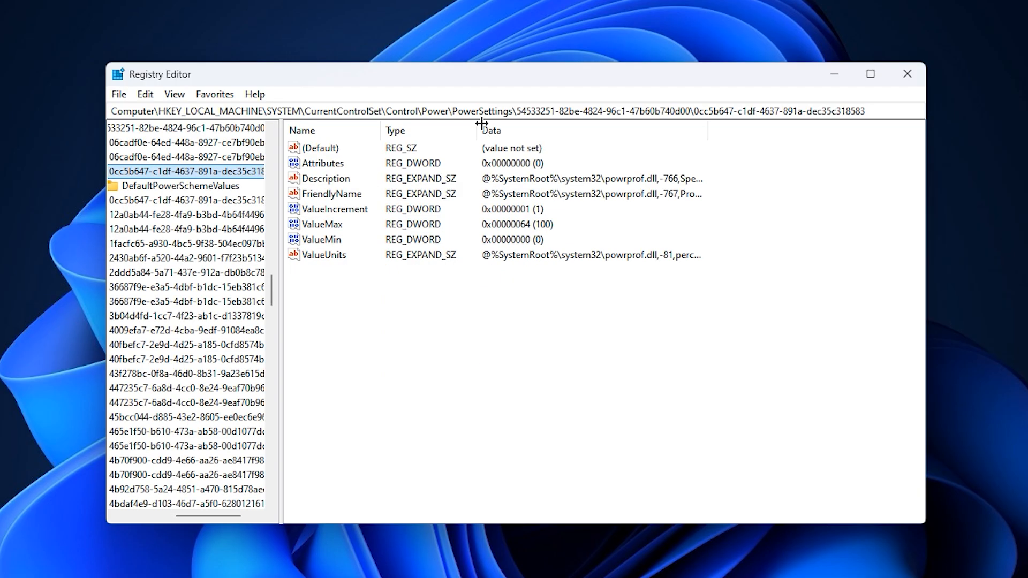
mouse_move(327, 326)
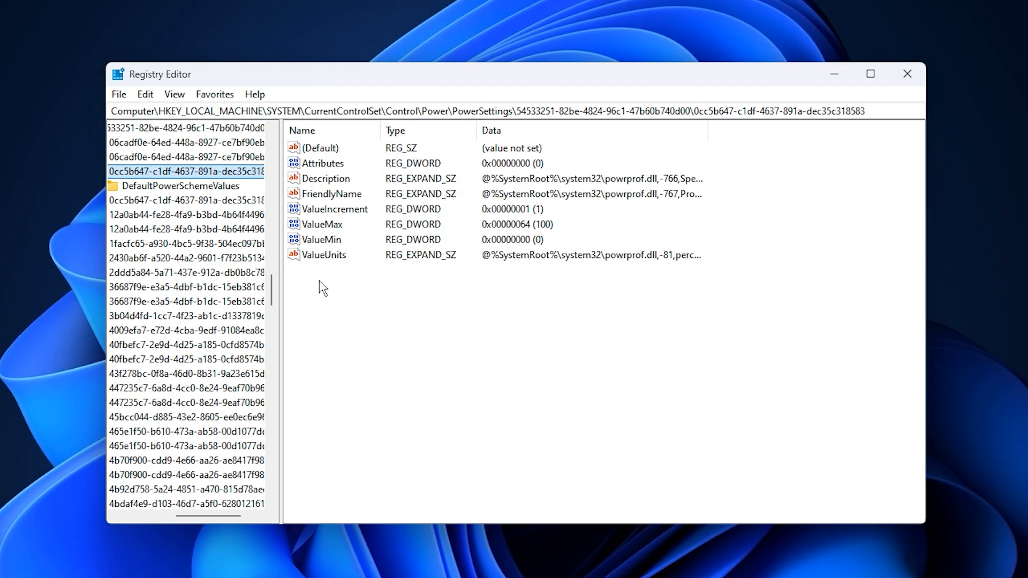
mouse_move(332, 300)
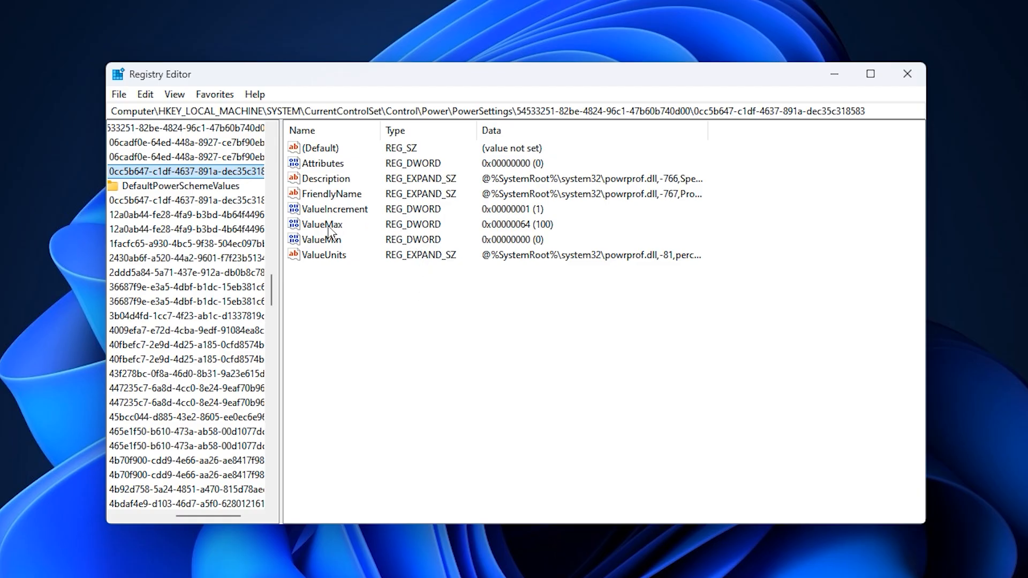
- Edit ValueMax under the dec35c318583 power key and confirm it stays at hex 64 (100)
left_click(321, 225)
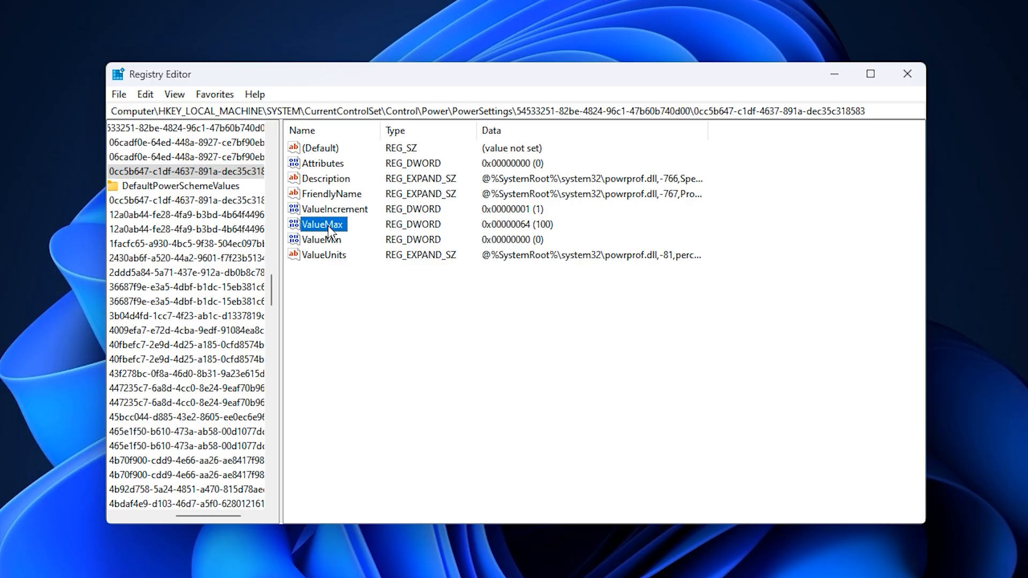
right_click(324, 225)
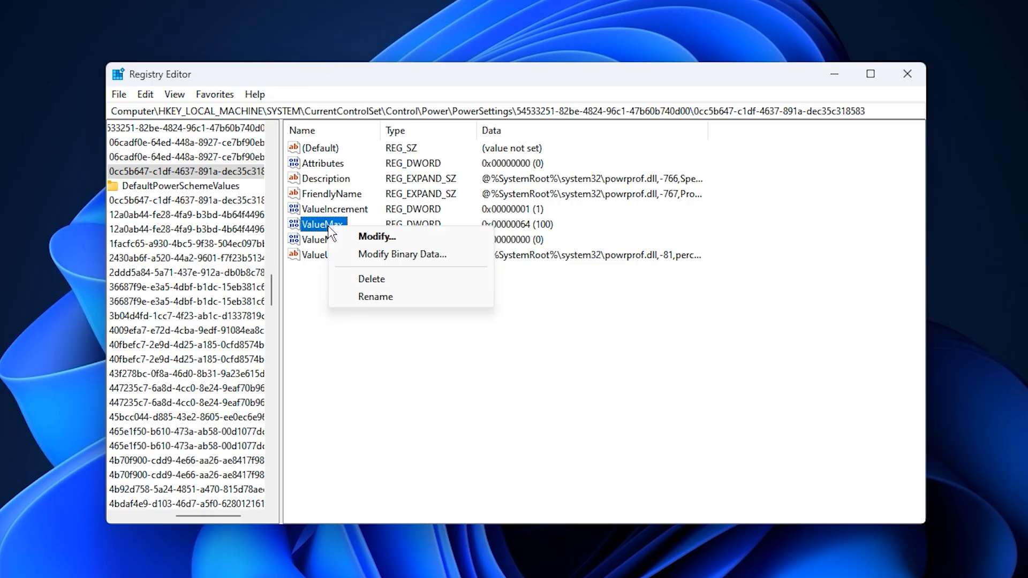
left_click(377, 237)
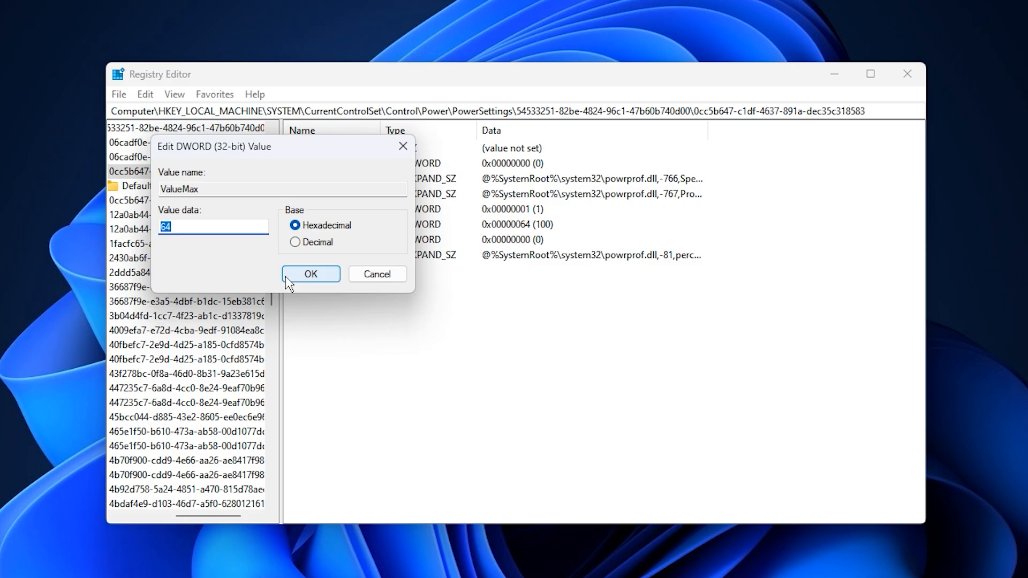
left_click(311, 274)
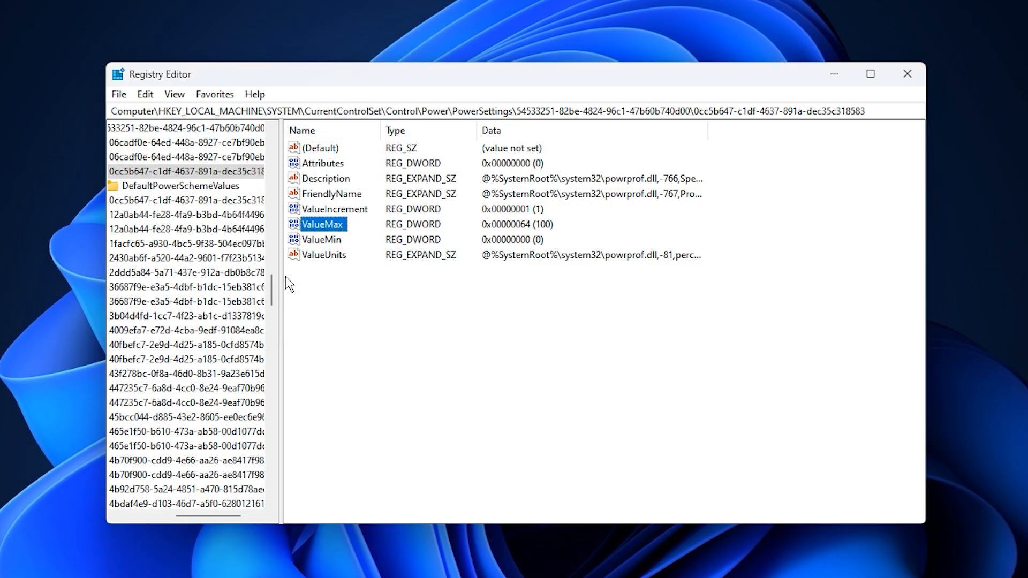
mouse_move(360, 275)
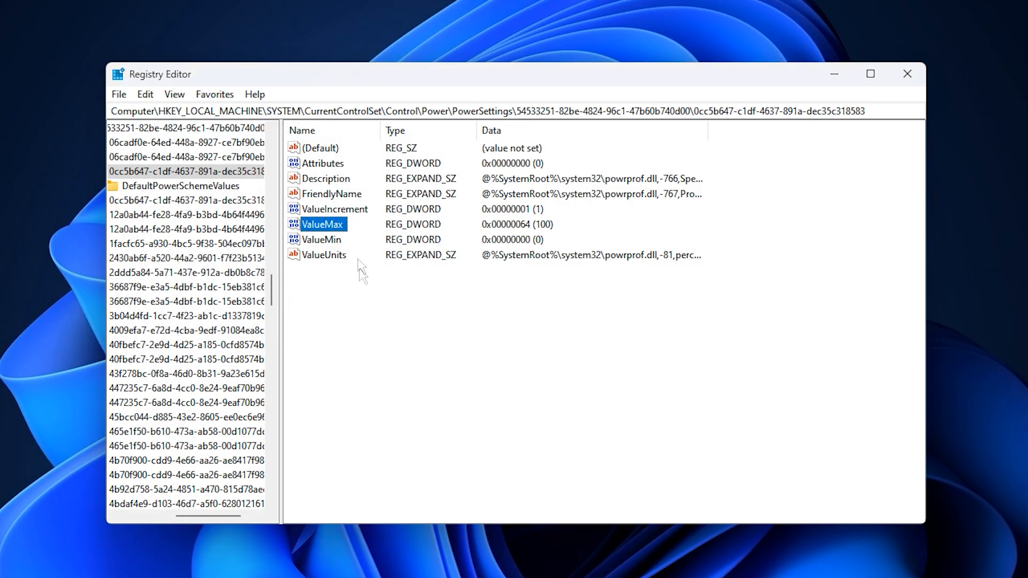
left_click(321, 240)
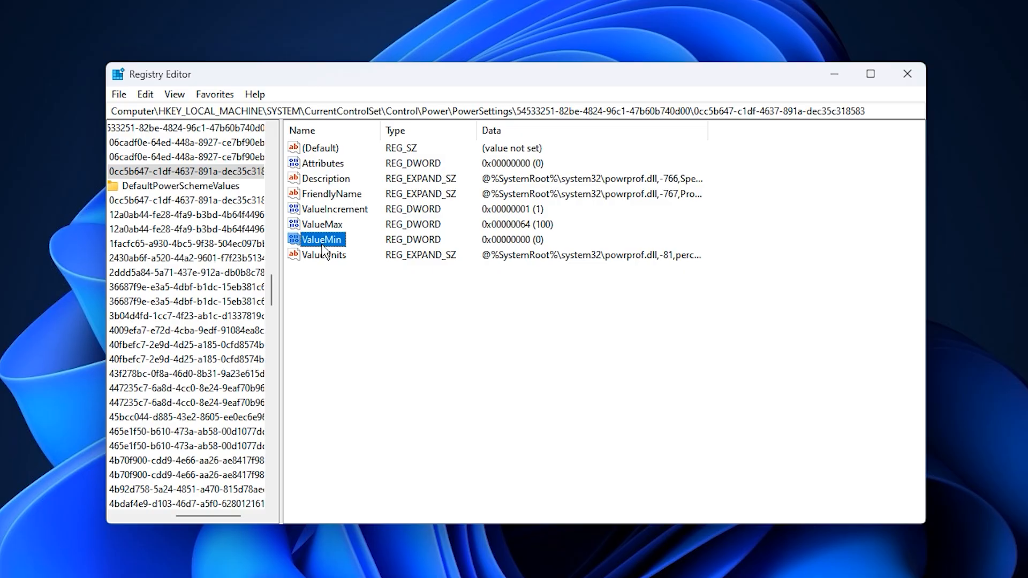
double_click(323, 240)
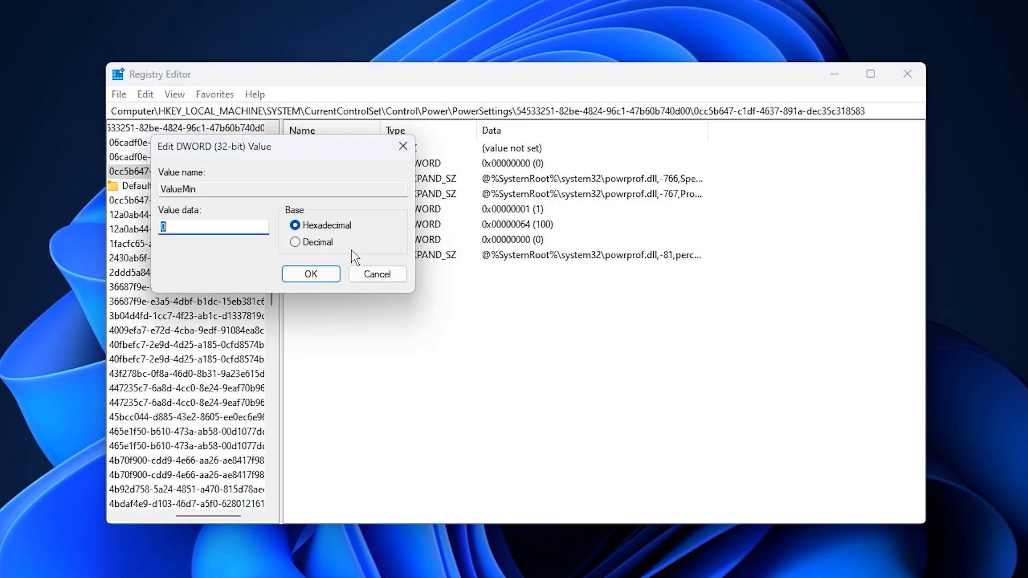
mouse_move(228, 243)
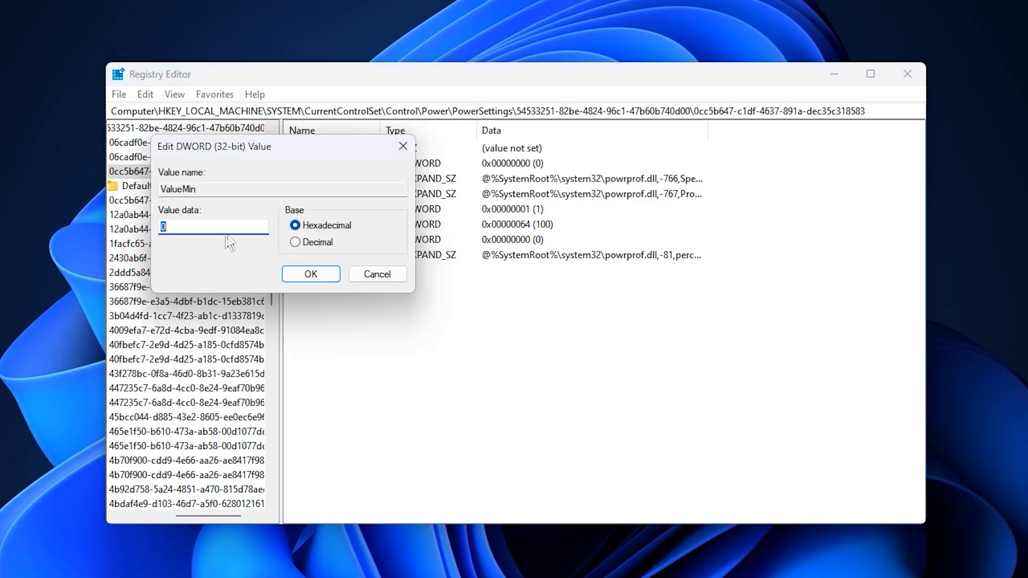
mouse_move(229, 248)
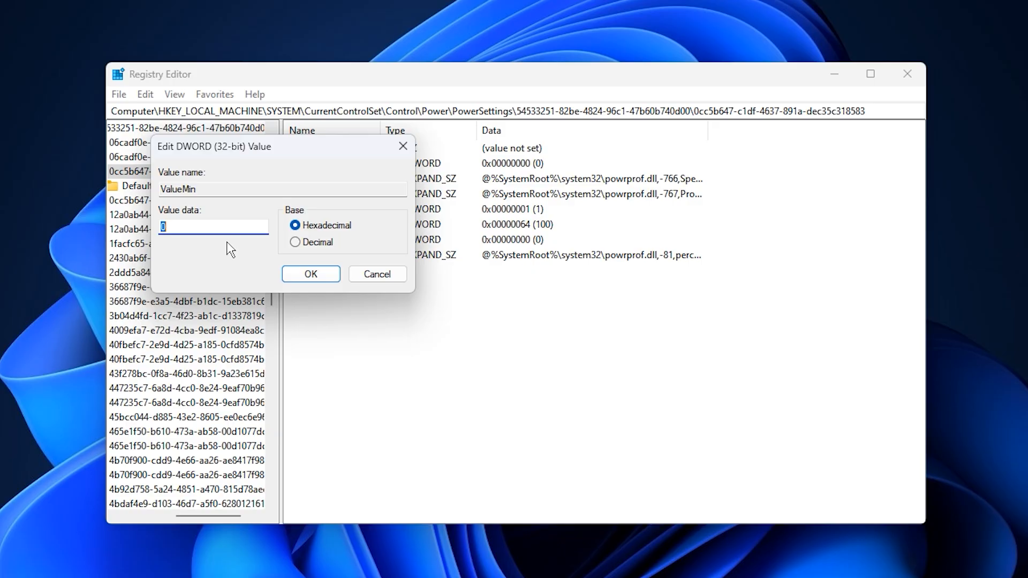
mouse_move(245, 251)
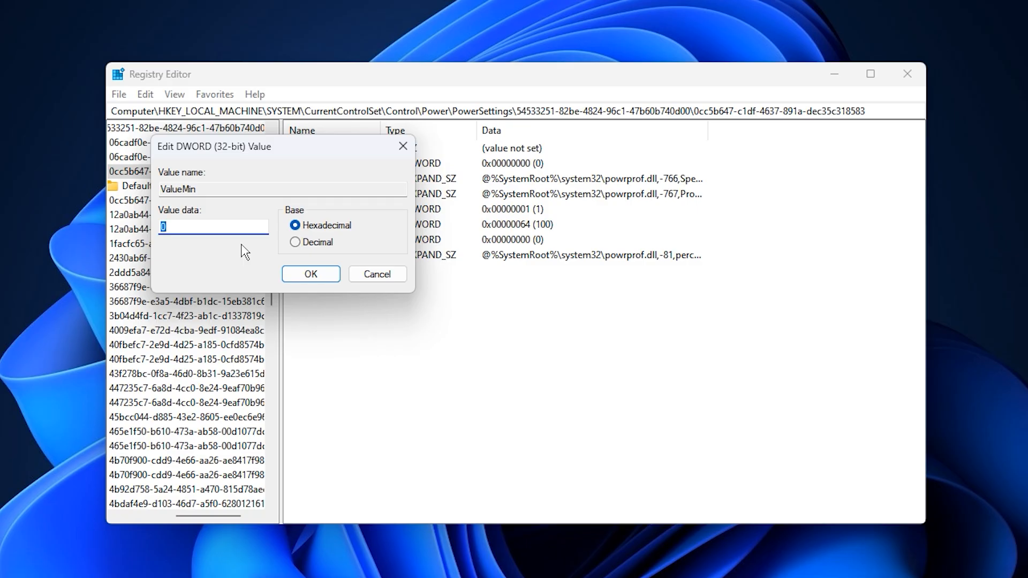
left_click(311, 274)
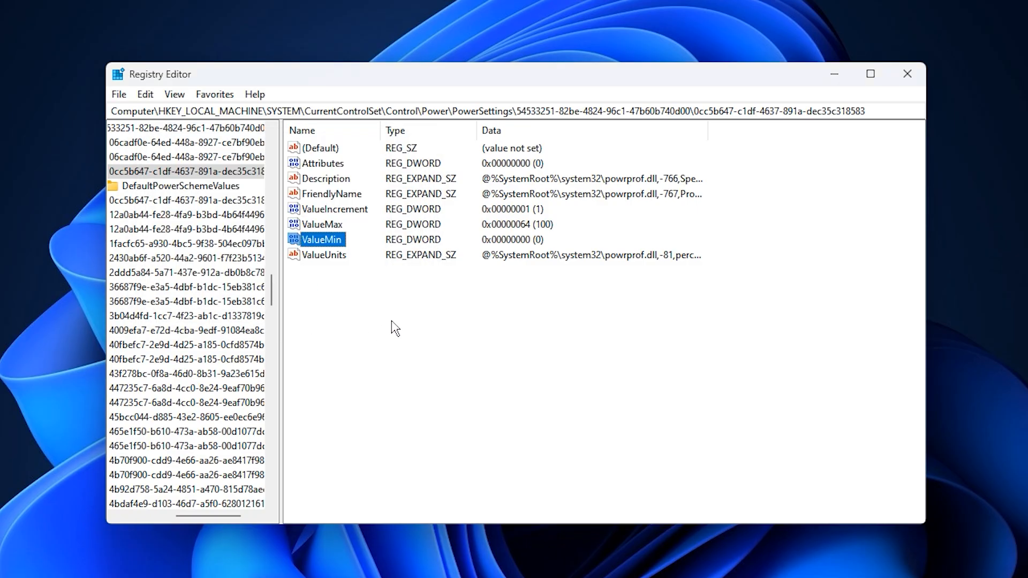
mouse_move(354, 306)
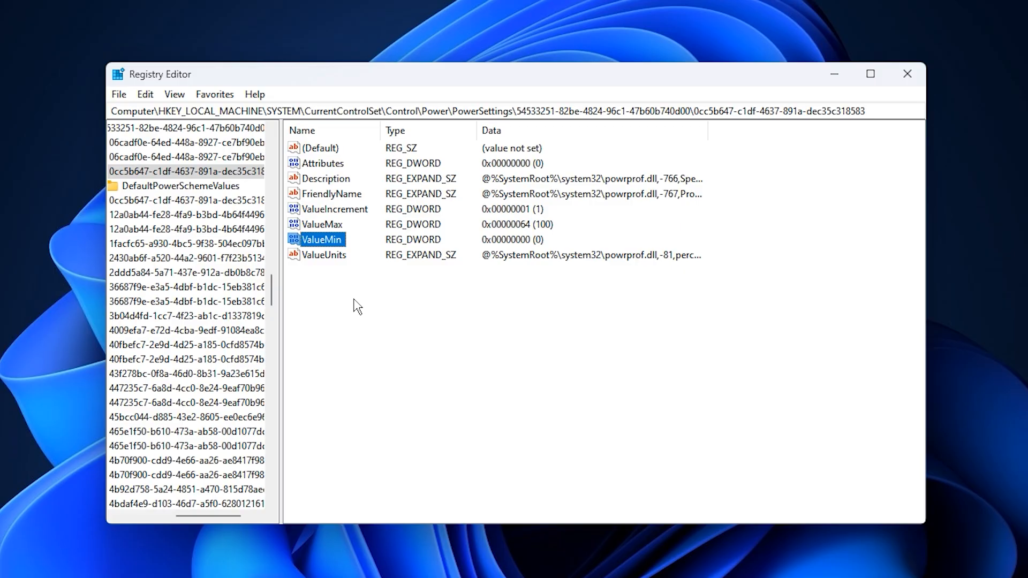
mouse_move(369, 332)
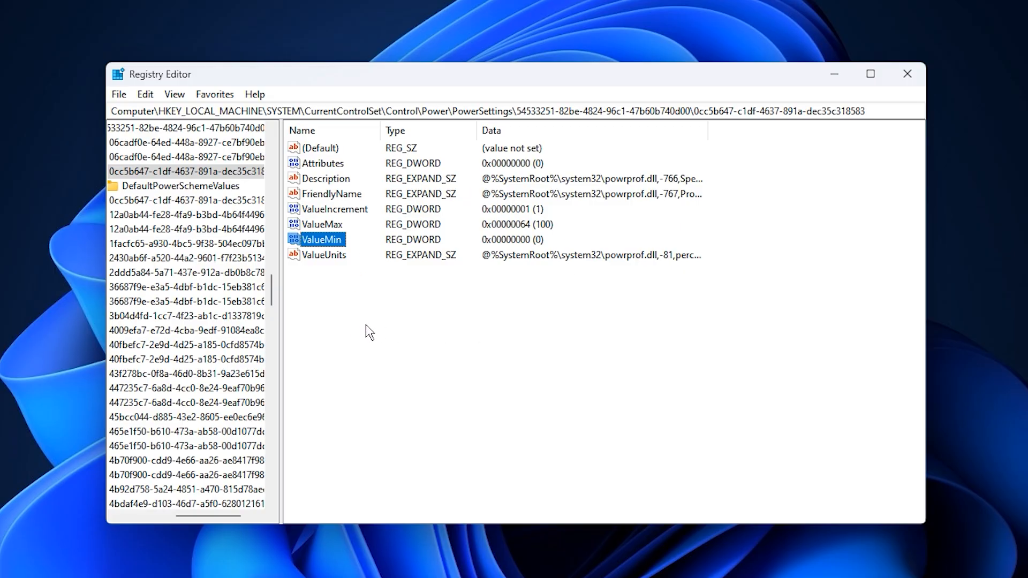
mouse_move(503, 300)
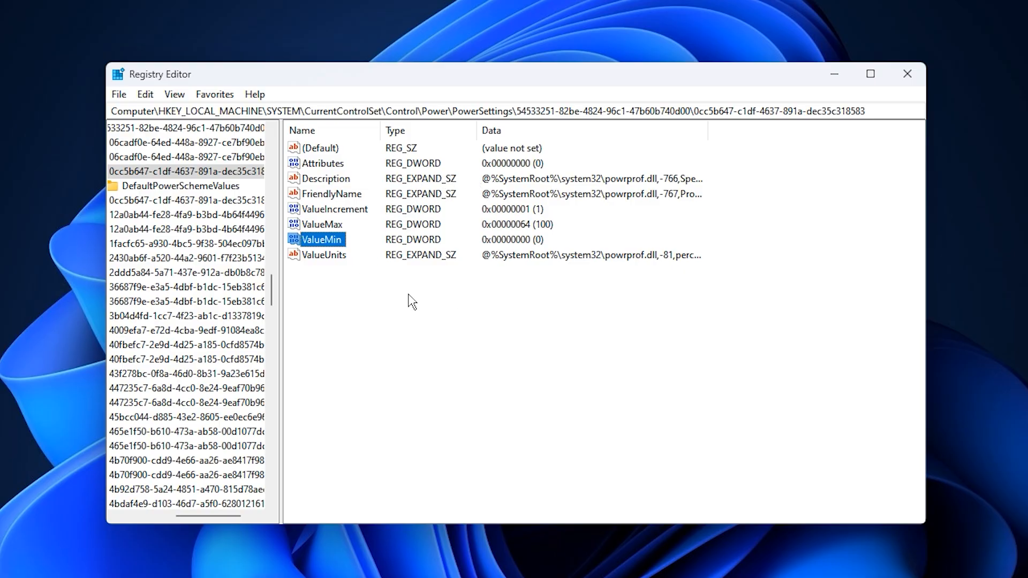
mouse_move(437, 326)
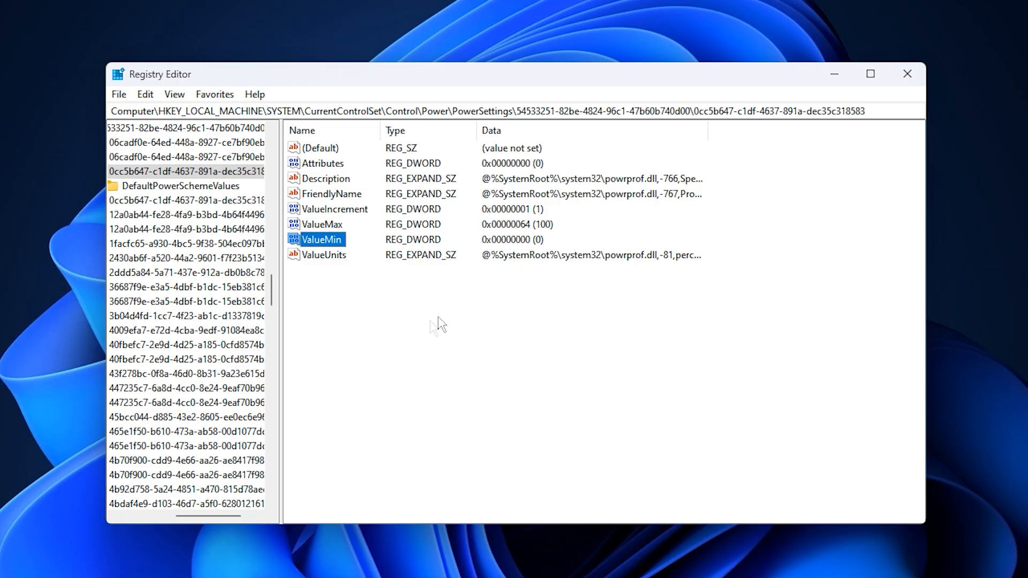
mouse_move(418, 306)
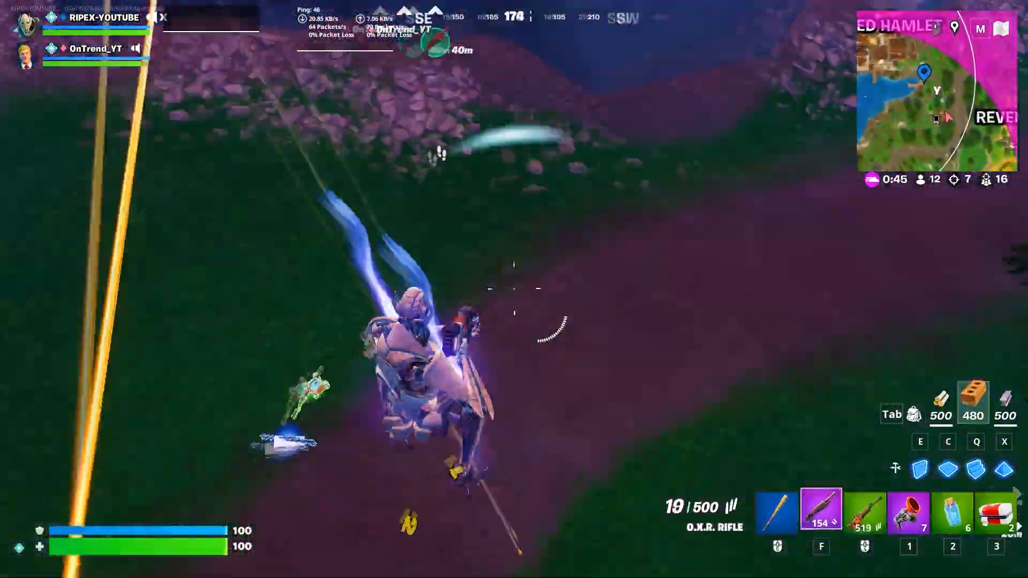
left_click(506, 287)
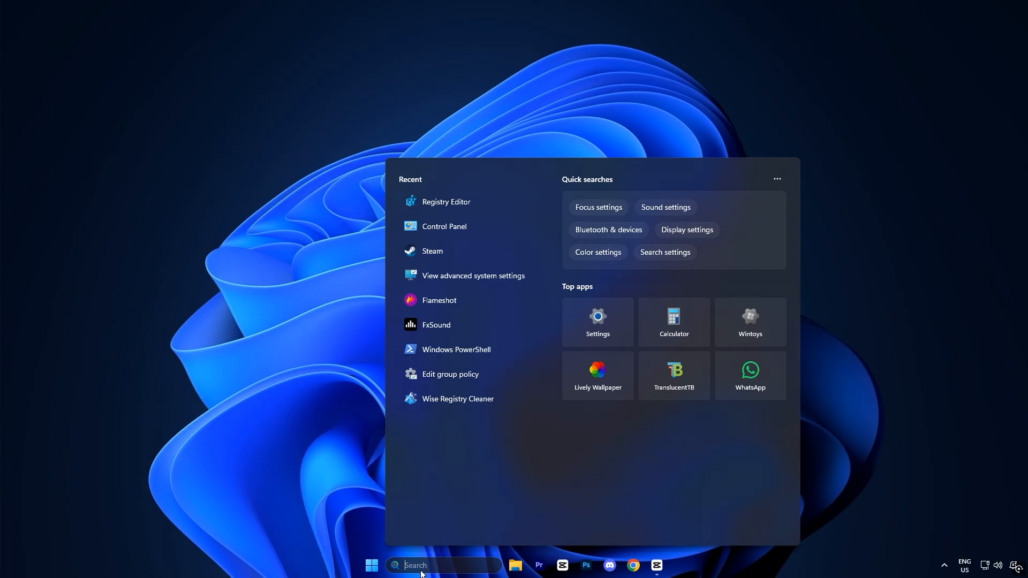
- Open Services via search and scroll the list down to the SysMain service
type("services")
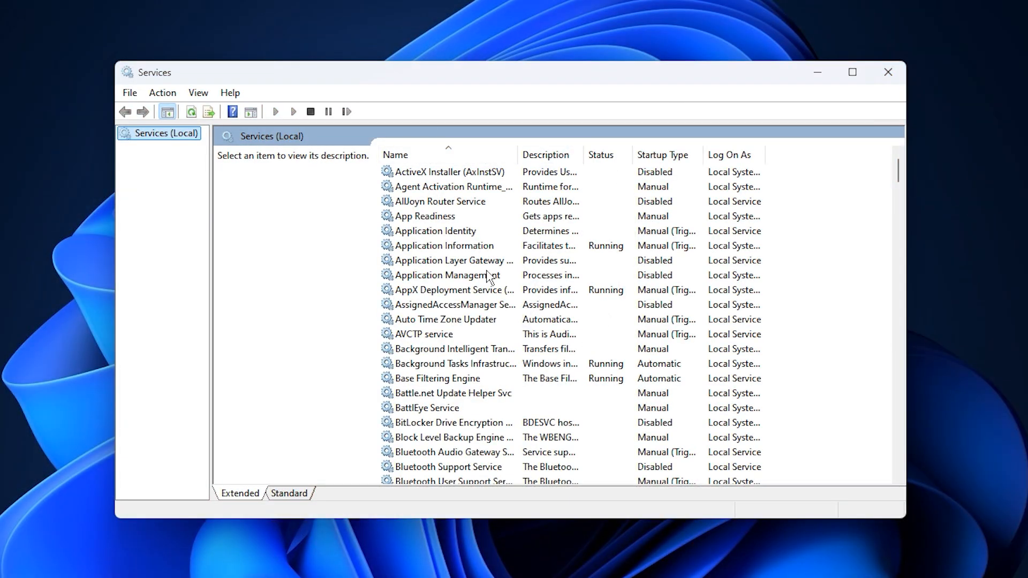
scroll("down", 3)
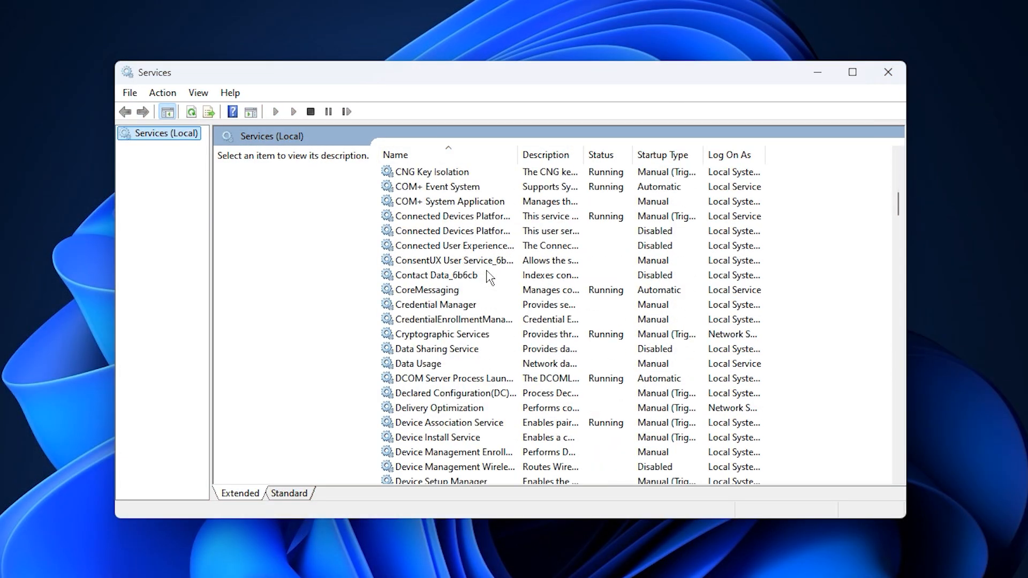
scroll("down", 3)
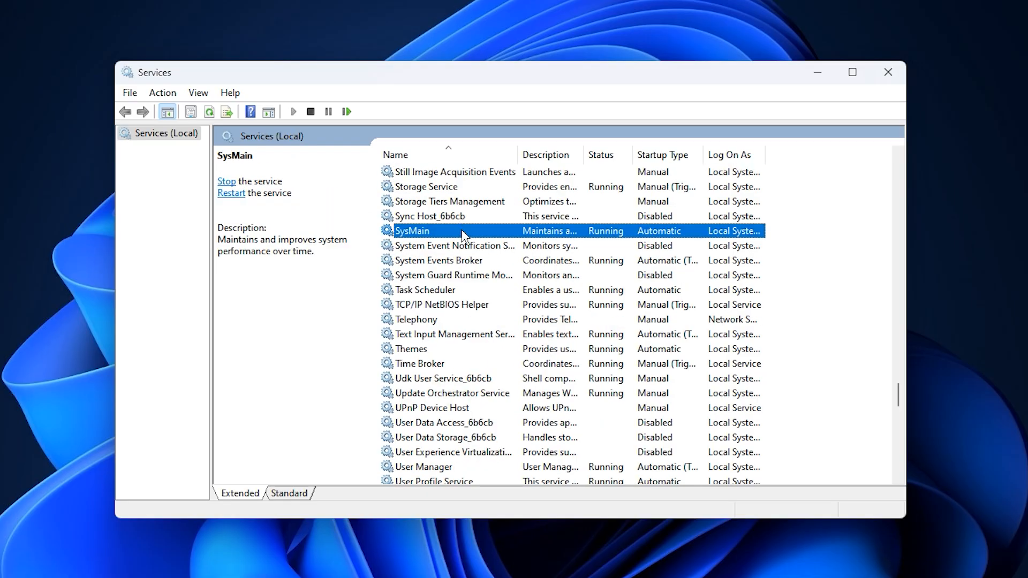
mouse_move(443, 239)
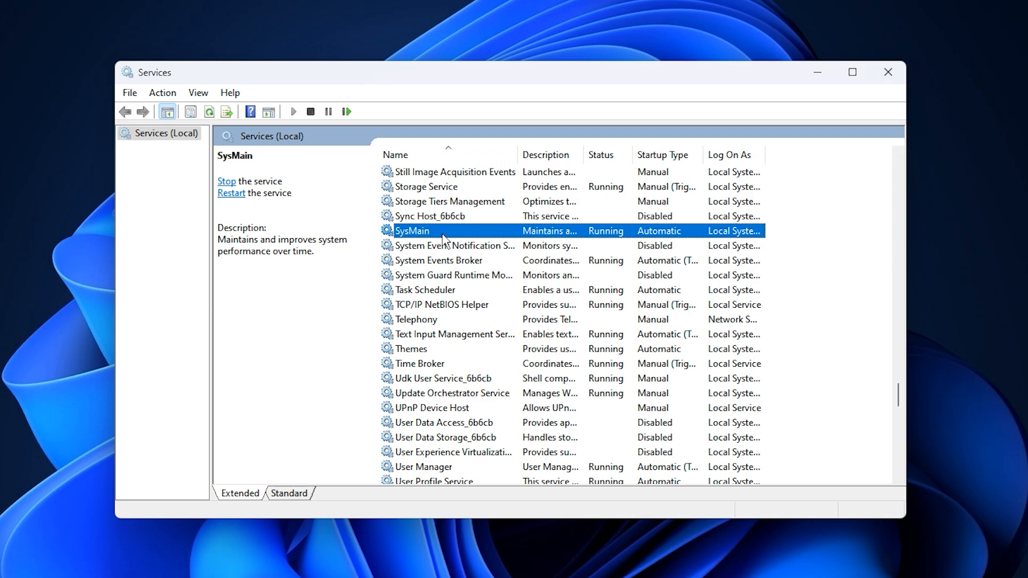
mouse_move(402, 240)
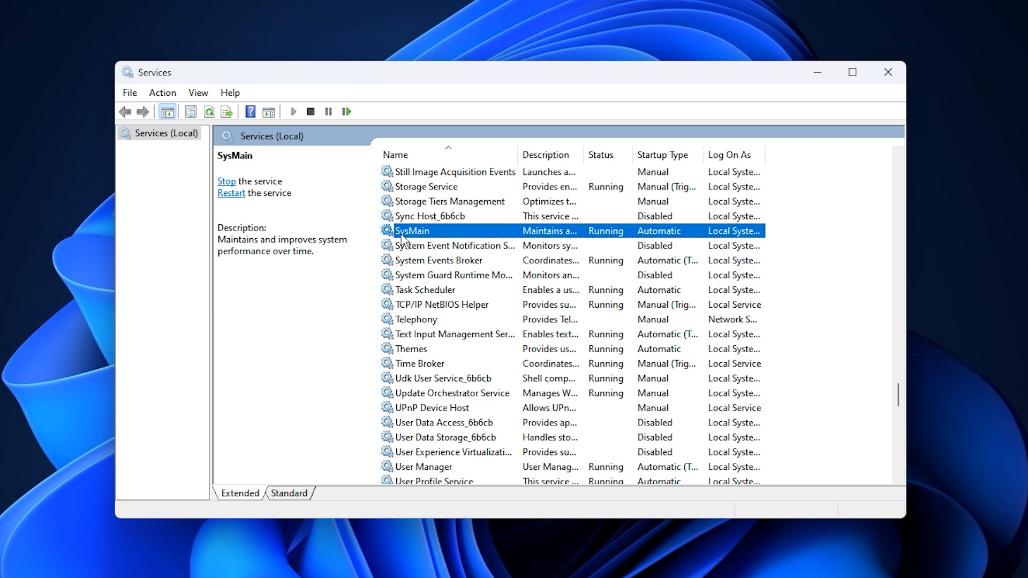
mouse_move(433, 238)
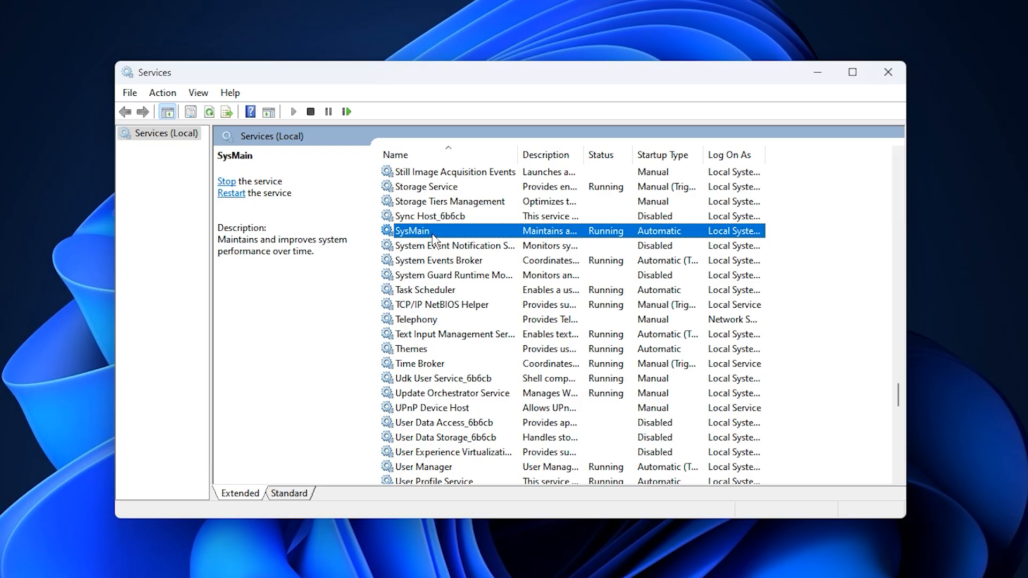
mouse_move(491, 232)
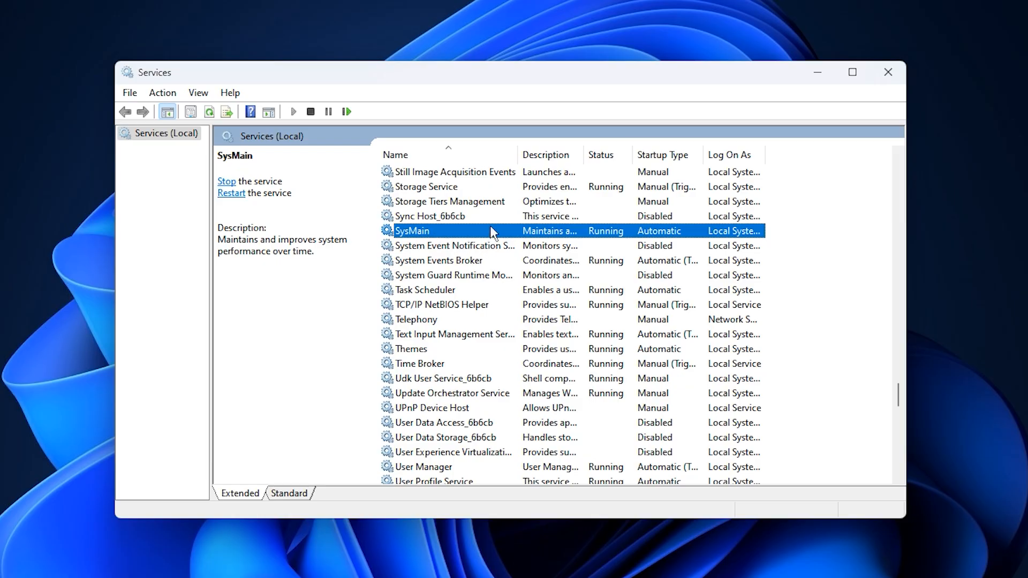
- Set SysMain's startup type to Disabled, stop it, and confirm the change
right_click(435, 232)
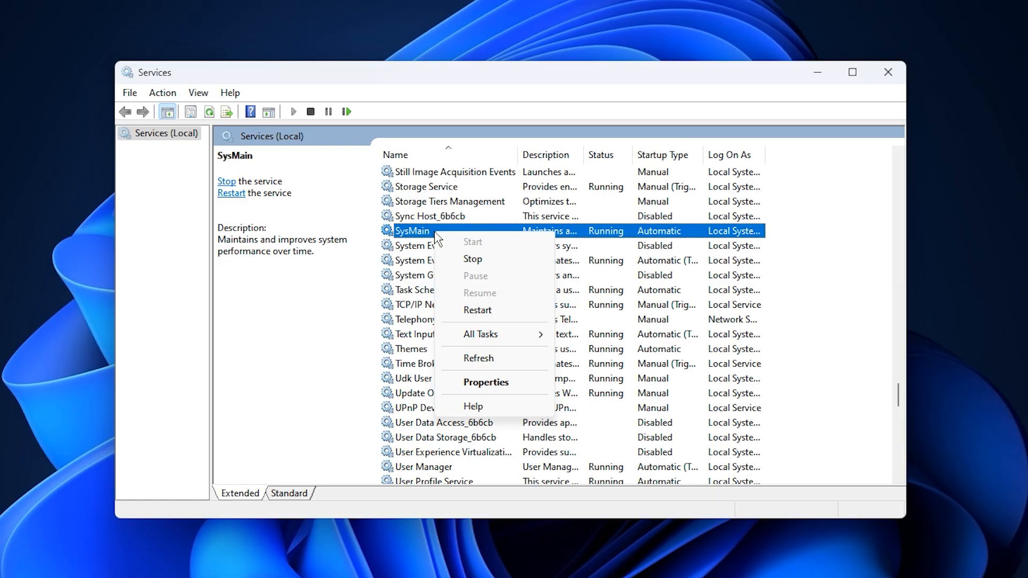
left_click(487, 383)
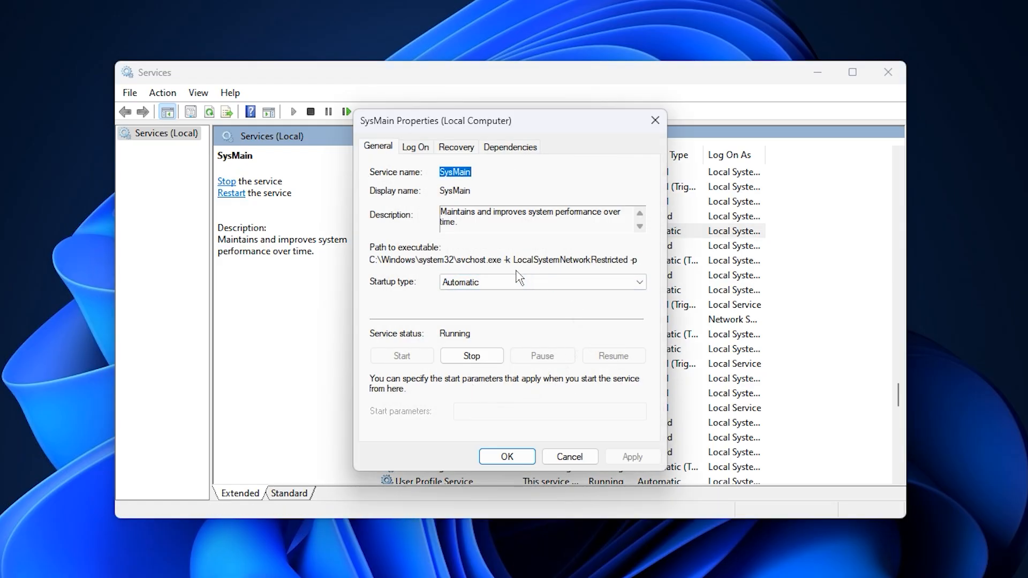
left_click(542, 283)
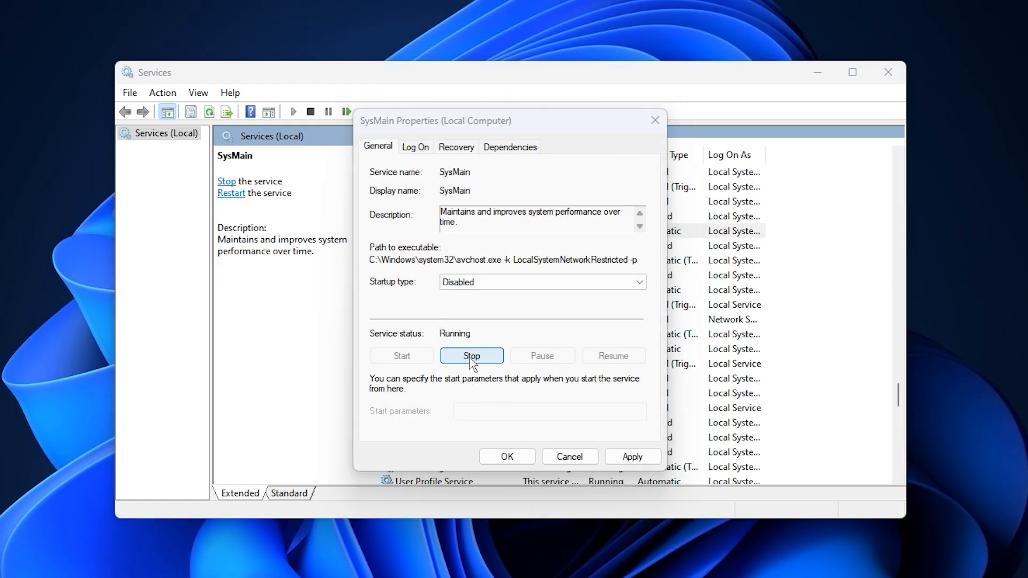
left_click(471, 356)
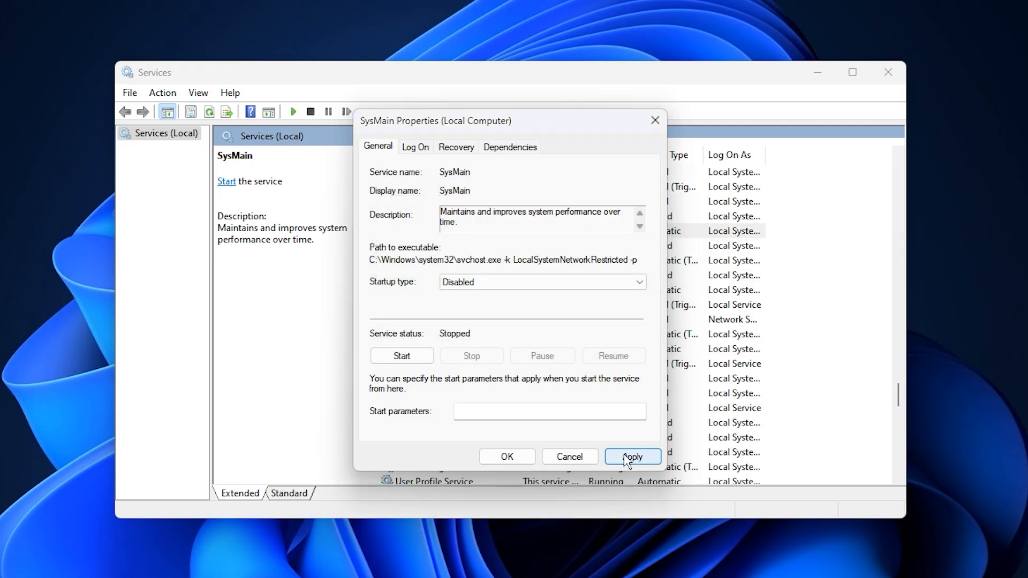
left_click(633, 456)
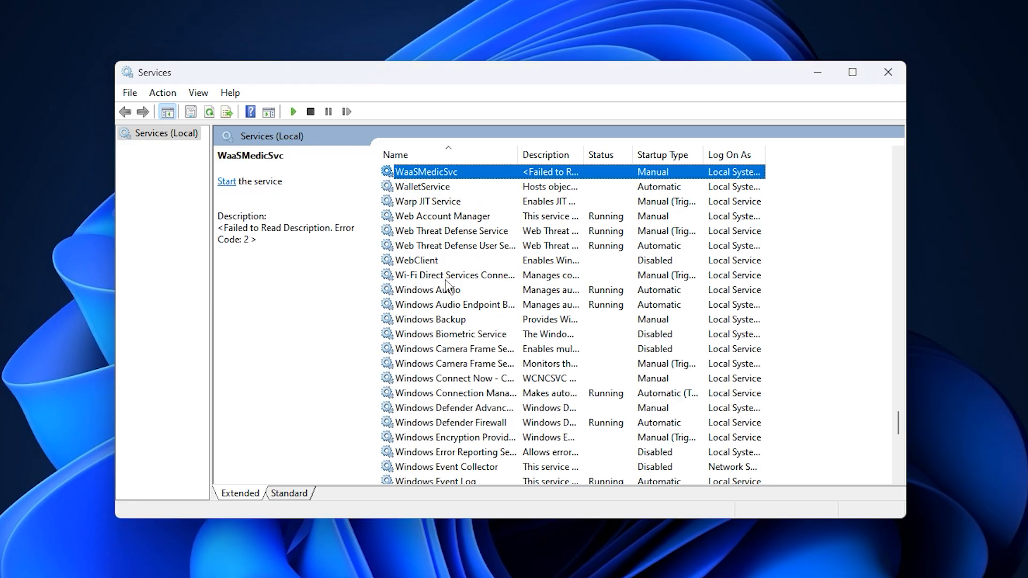
- Set the Windows Search service's startup type to Disabled and stop it
left_click(429, 289)
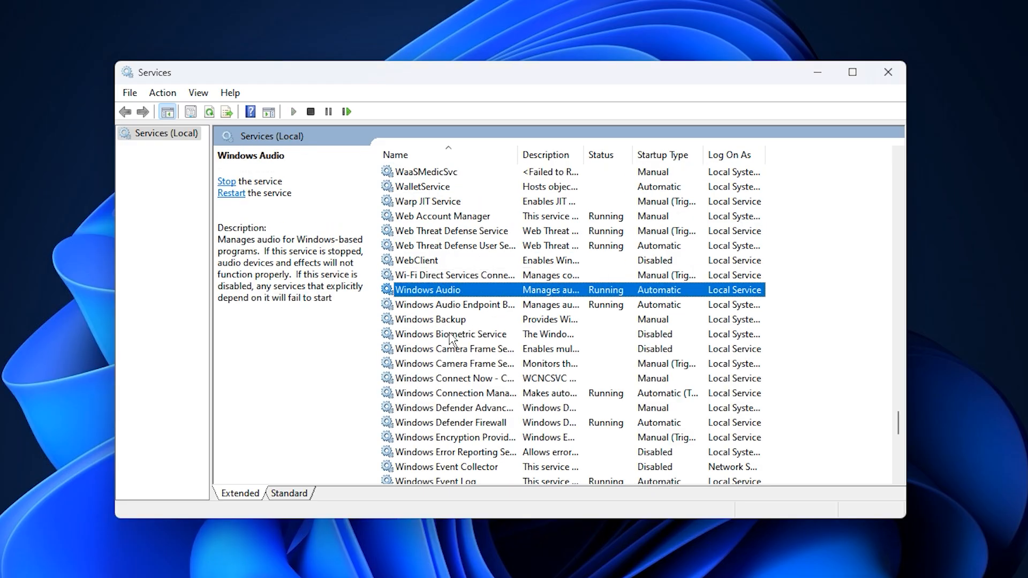
scroll("down", 3)
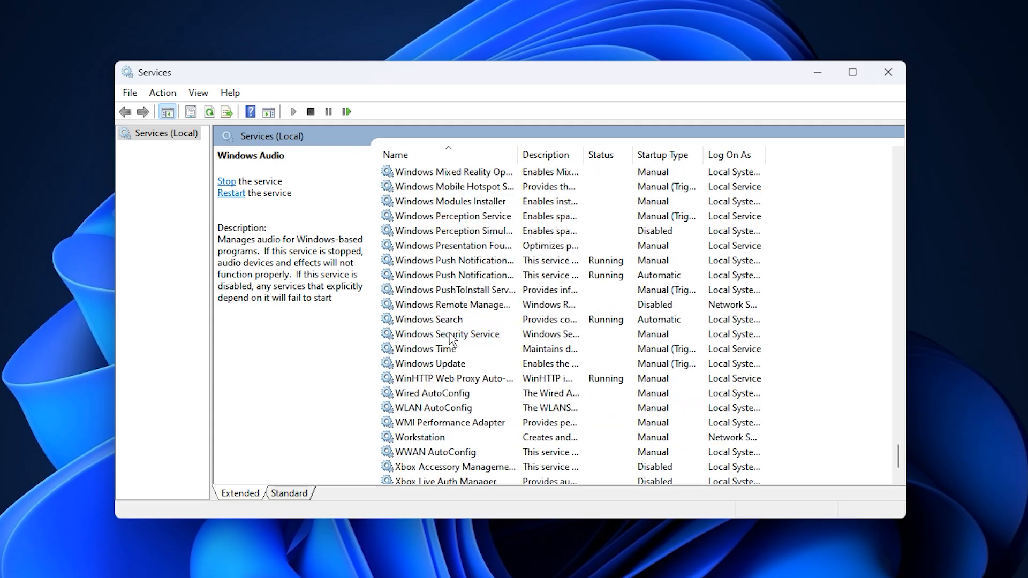
left_click(429, 319)
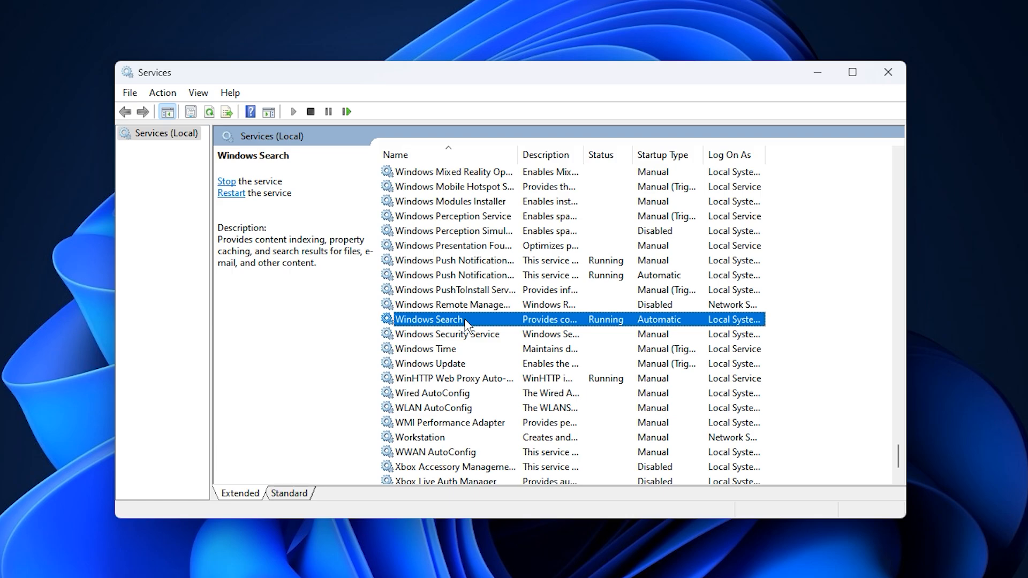
mouse_move(495, 330)
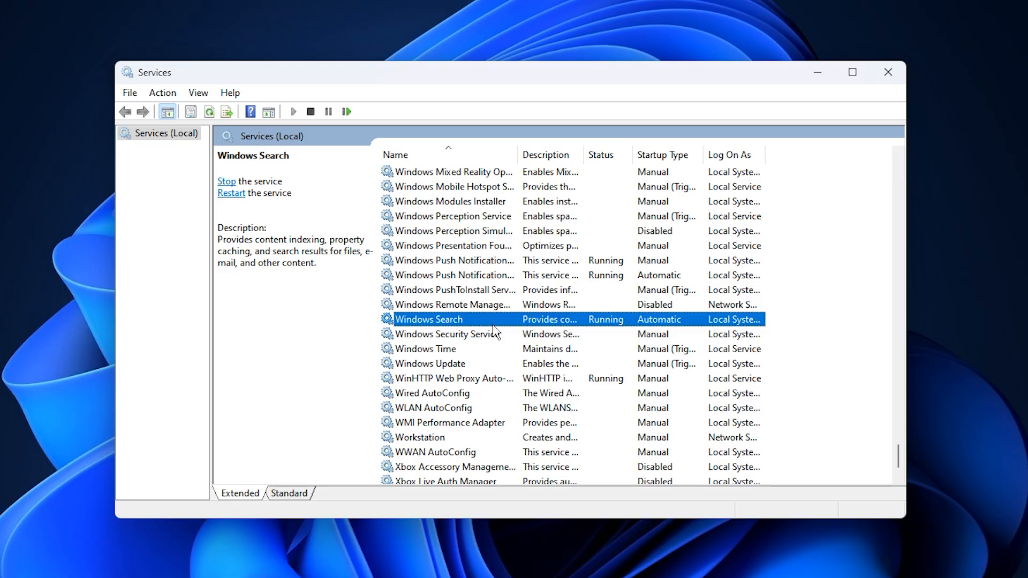
mouse_move(471, 326)
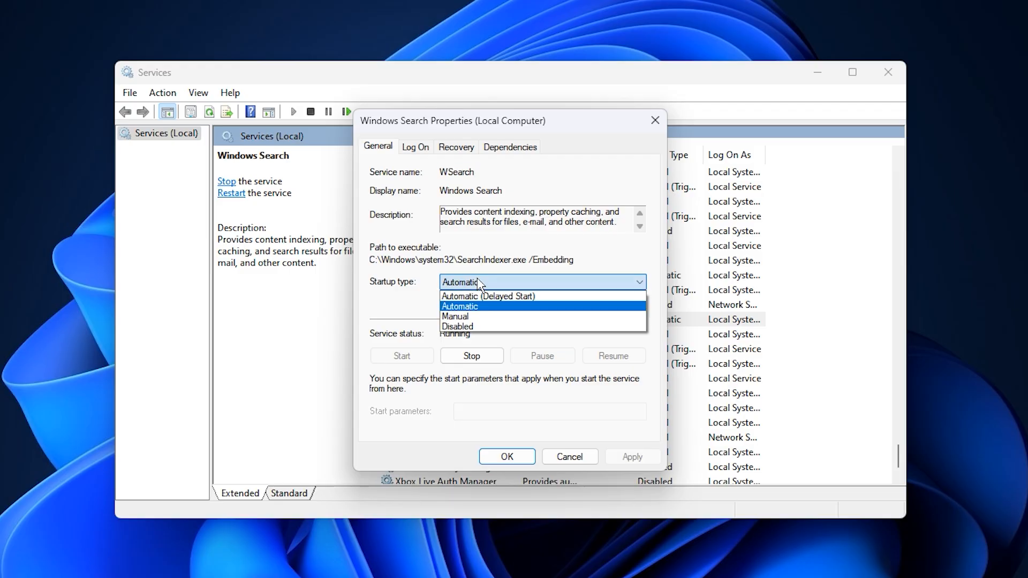
left_click(458, 326)
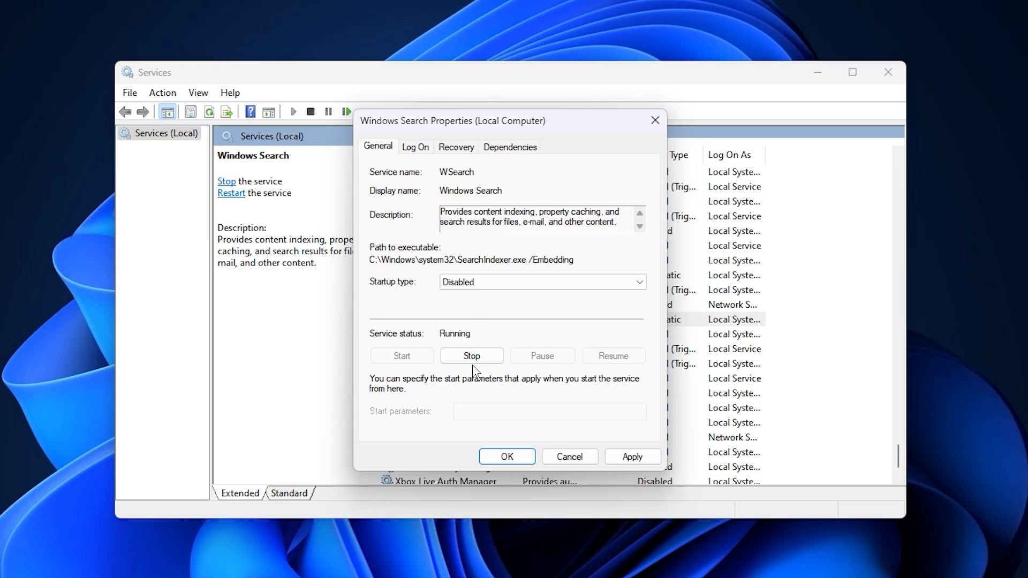
left_click(471, 355)
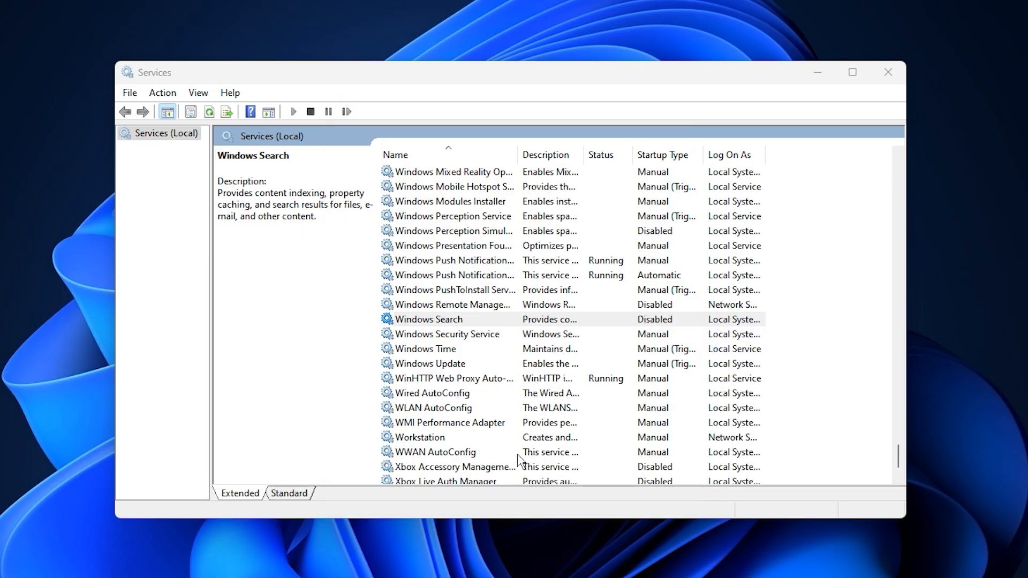
left_click(428, 320)
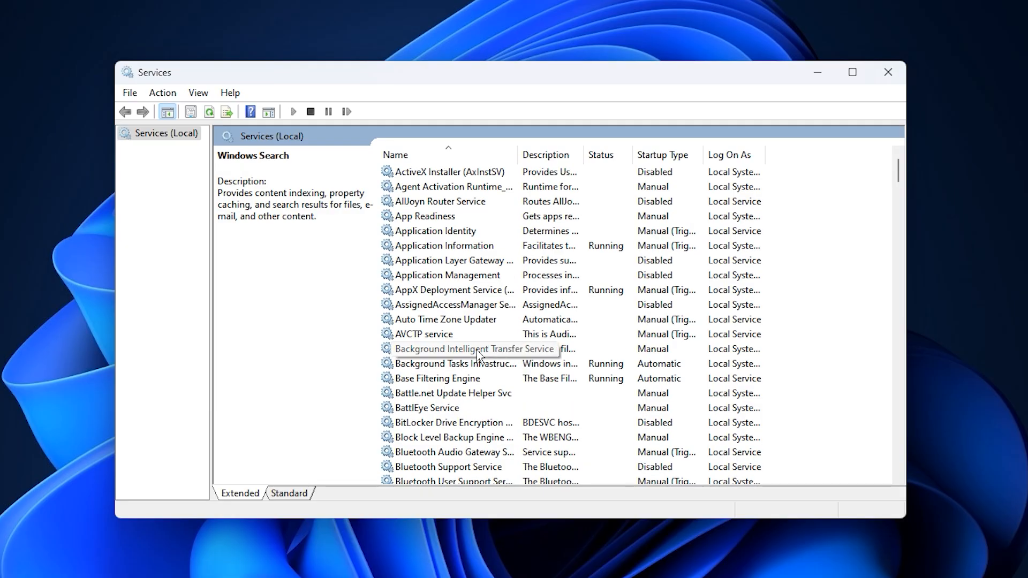
- Launch System Configuration by searching 'system Configuration' from the taskbar
left_click(888, 71)
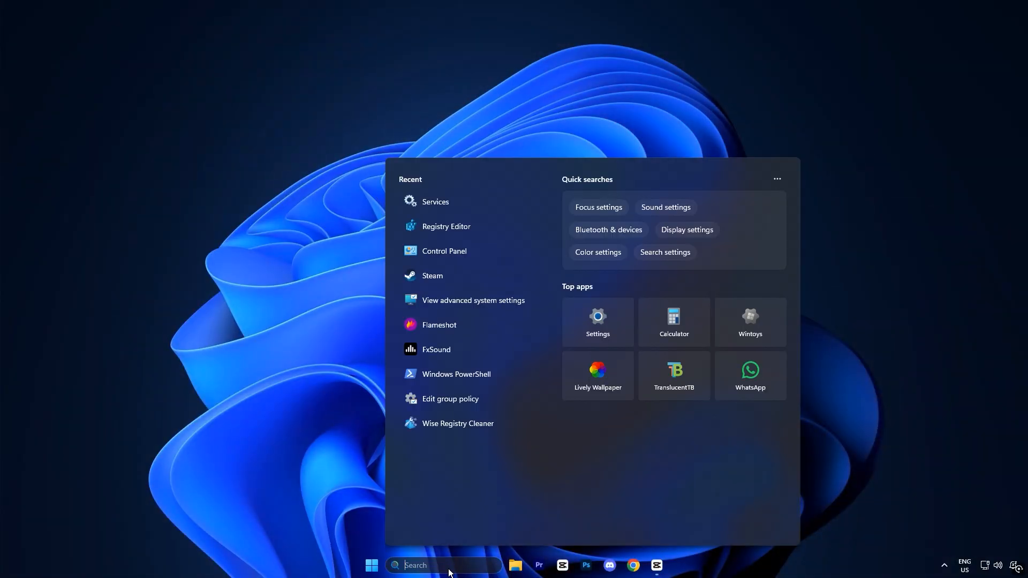
type("system Configuration")
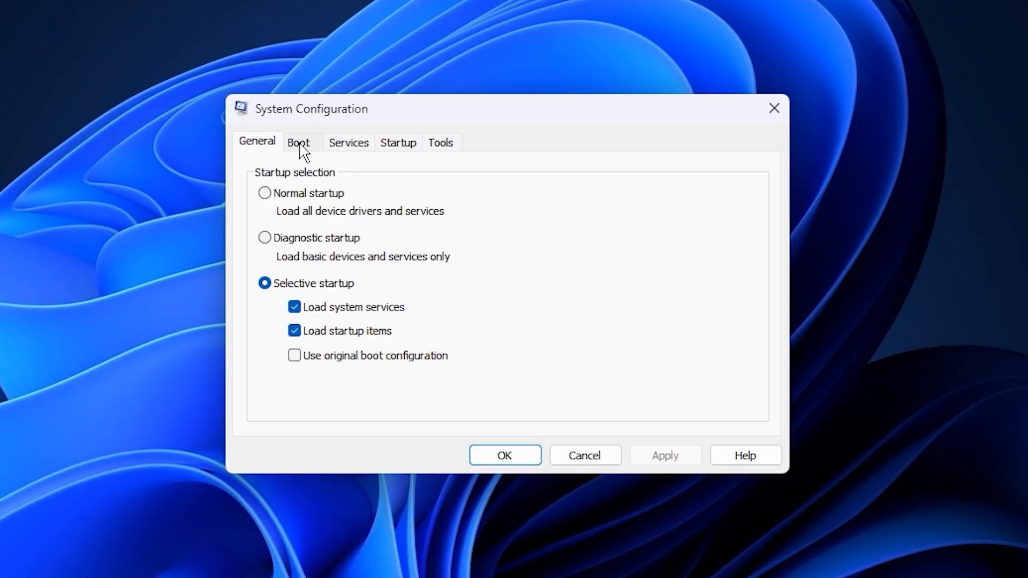
- In Boot advanced options, set Number of processors to 8 and confirm
left_click(300, 142)
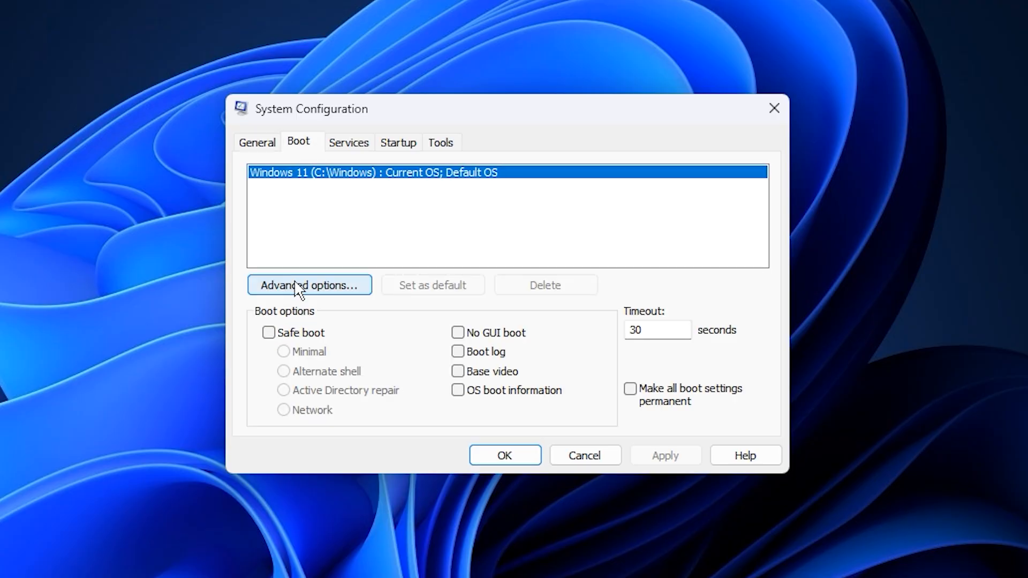
left_click(310, 285)
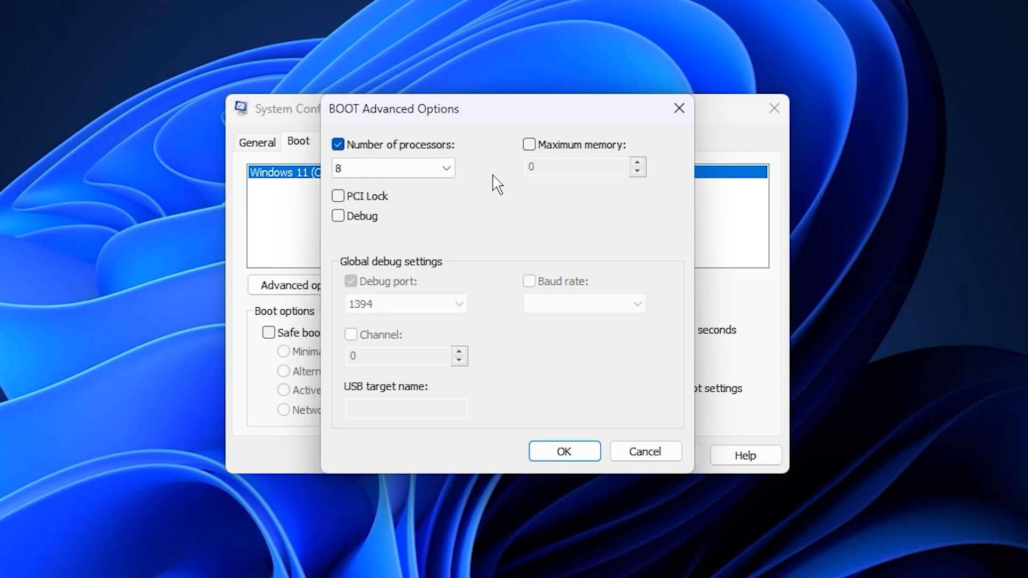
mouse_move(392, 155)
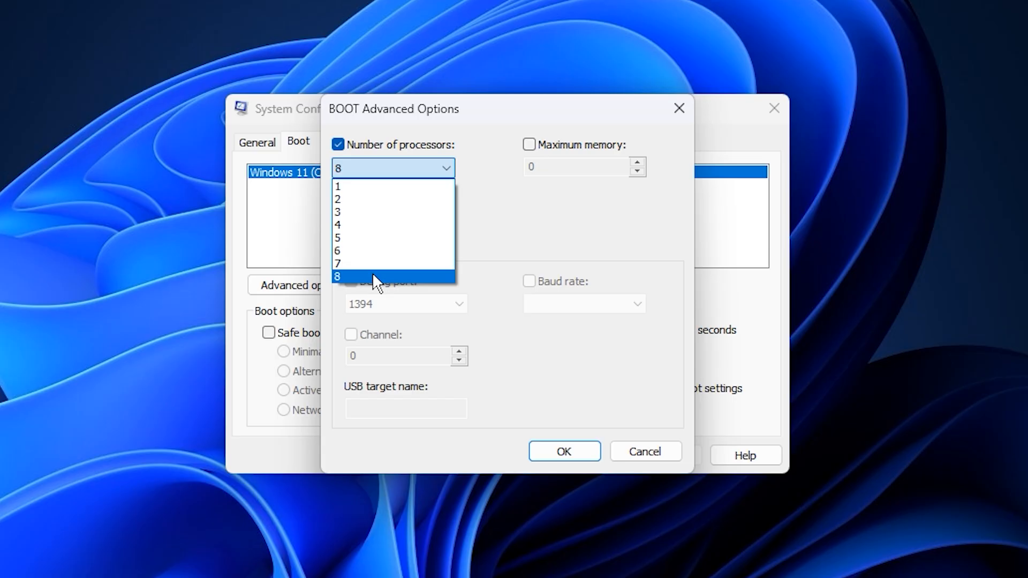
left_click(339, 276)
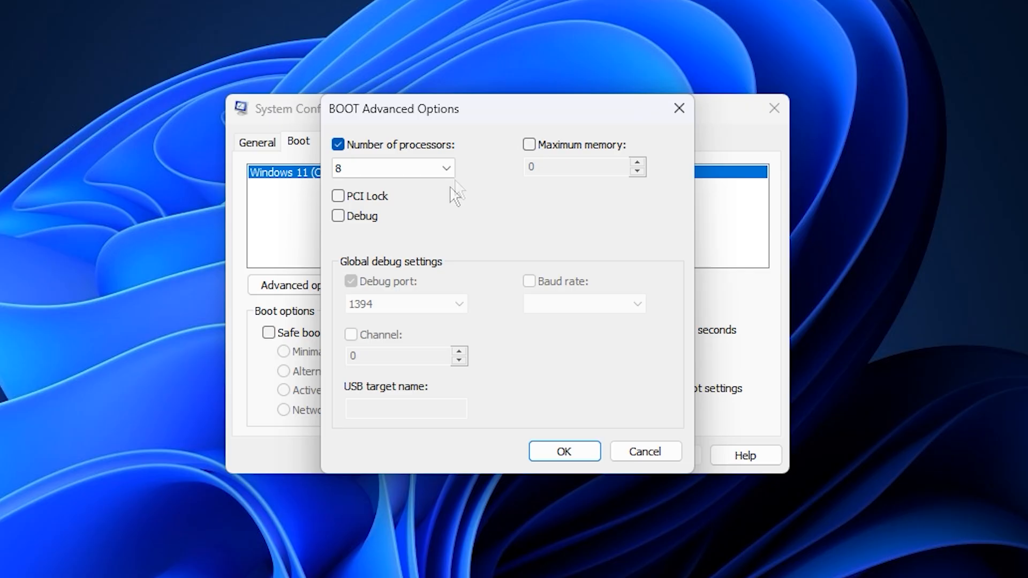
left_click(565, 451)
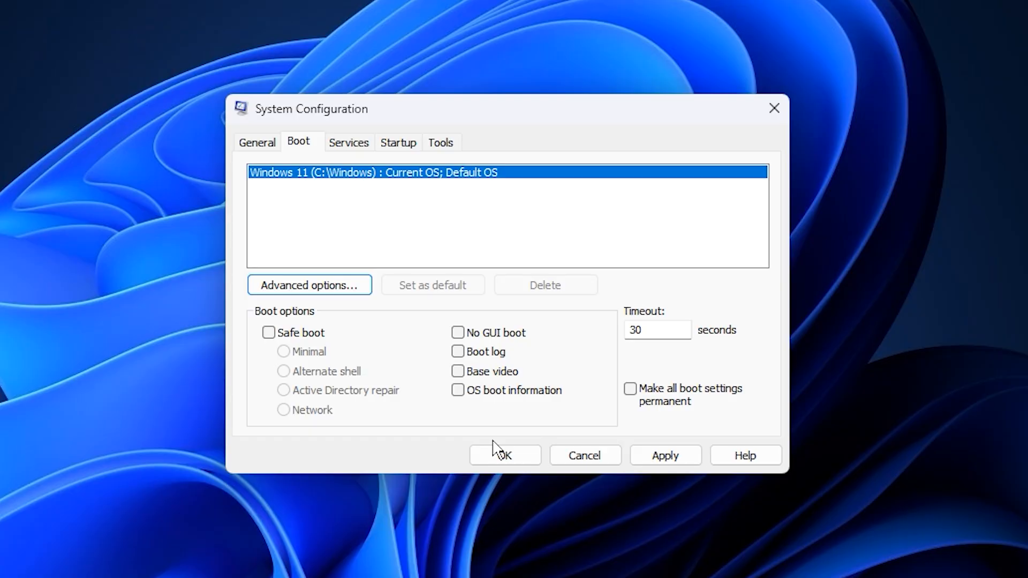
mouse_move(520, 415)
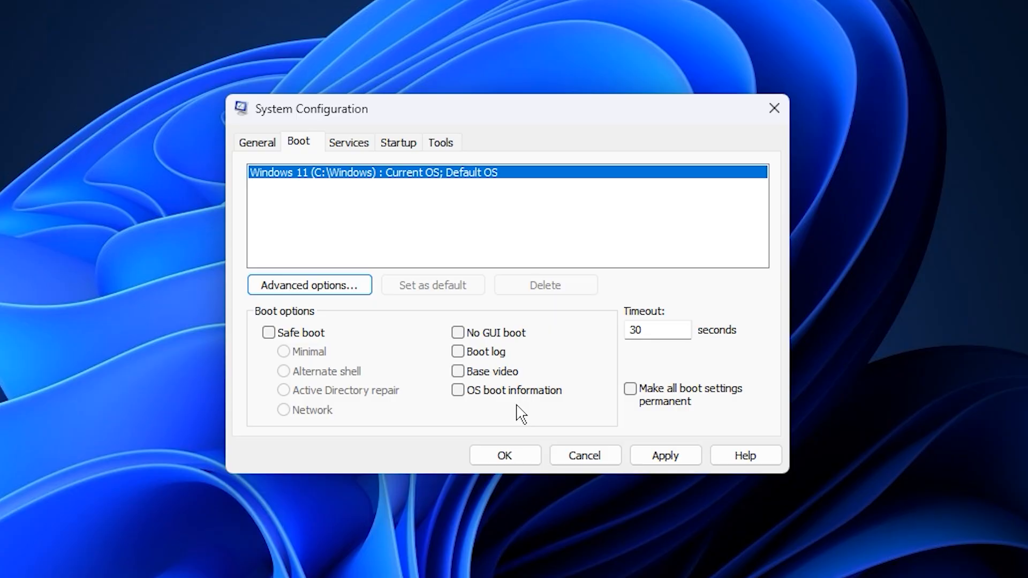
mouse_move(444, 364)
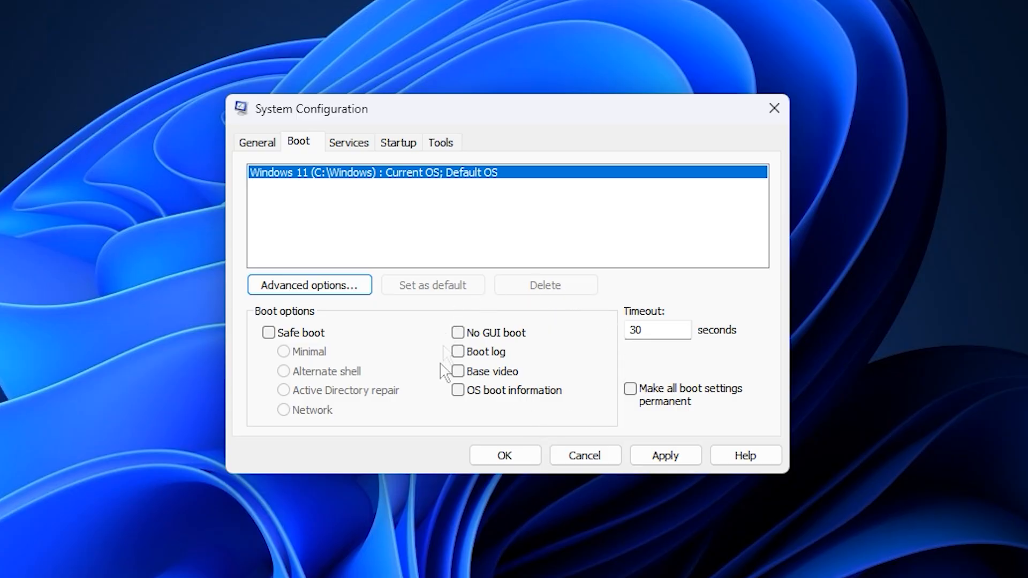
mouse_move(442, 401)
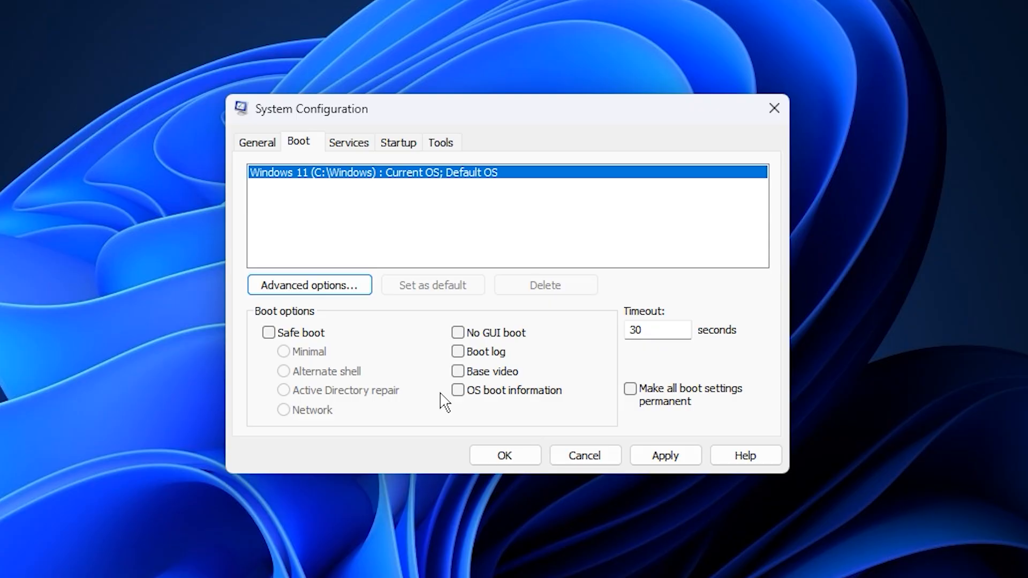
mouse_move(428, 294)
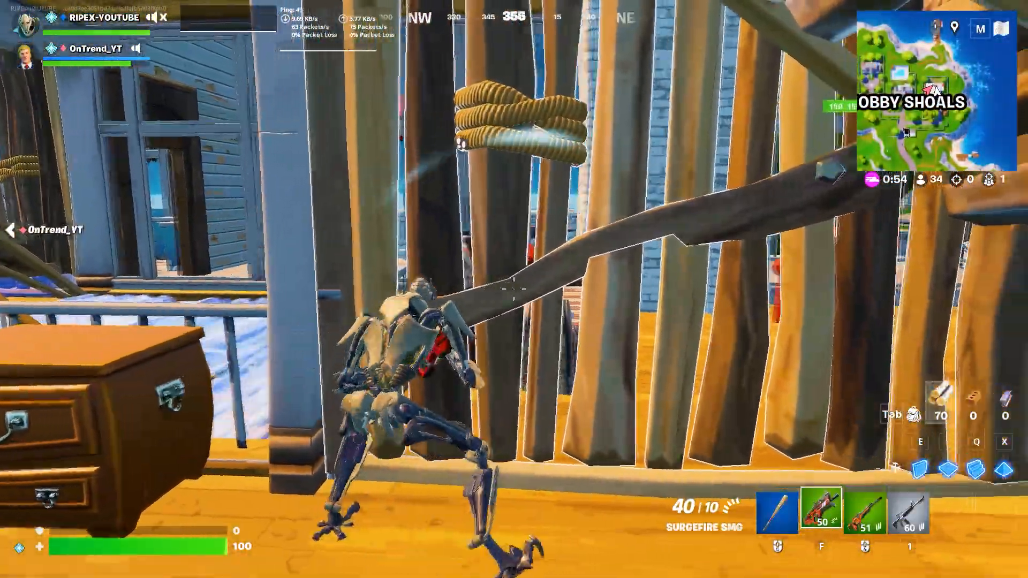
- Switch to the GearUp Booster Notepad note and select its download URL
left_click(515, 290)
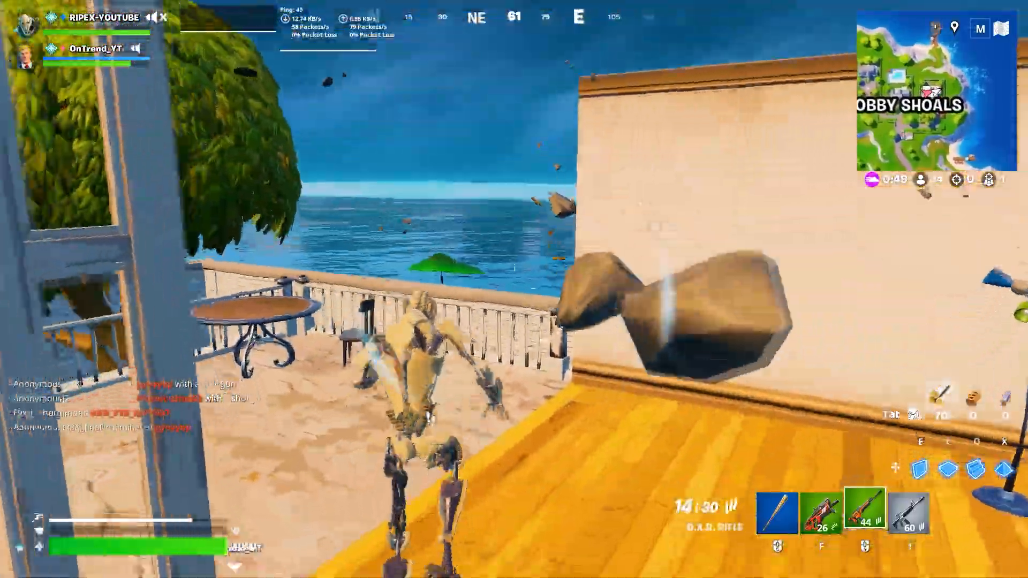
left_click(514, 289)
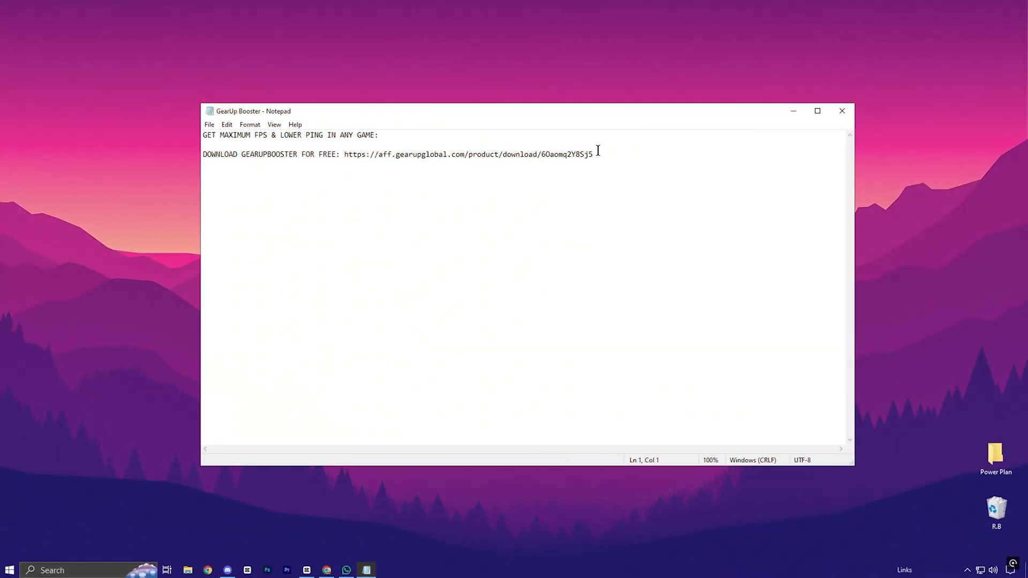
left_click_drag(344, 154, 593, 154)
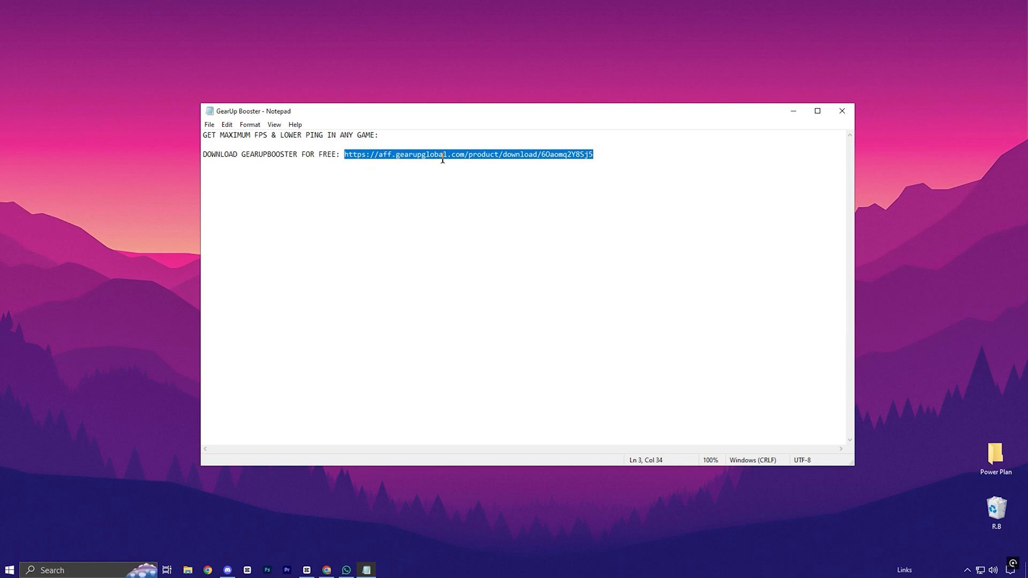
mouse_move(841, 130)
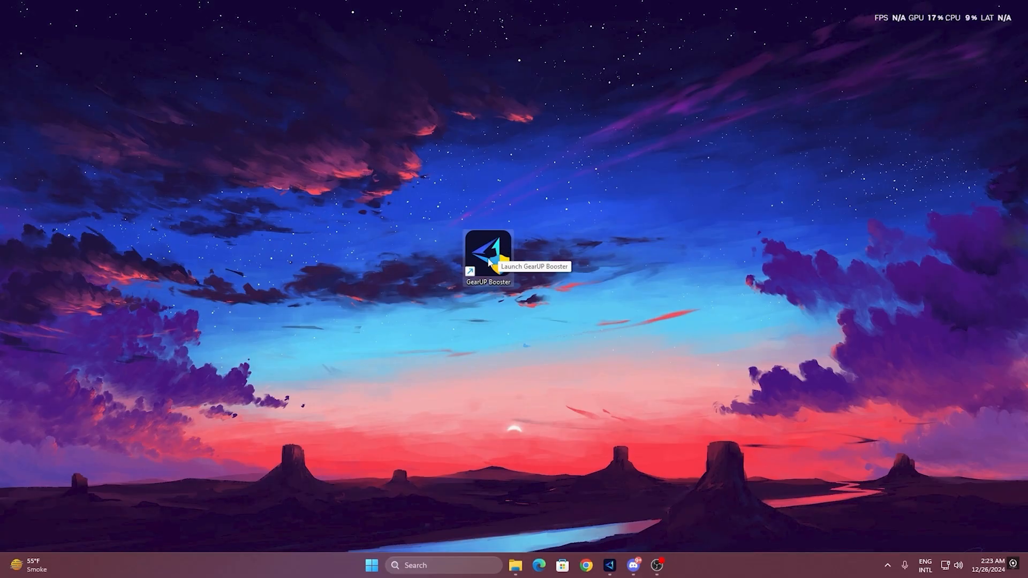
- Launch GearUP Booster, browse the games catalogue, and return to the Home list with Fortnite
double_click(486, 255)
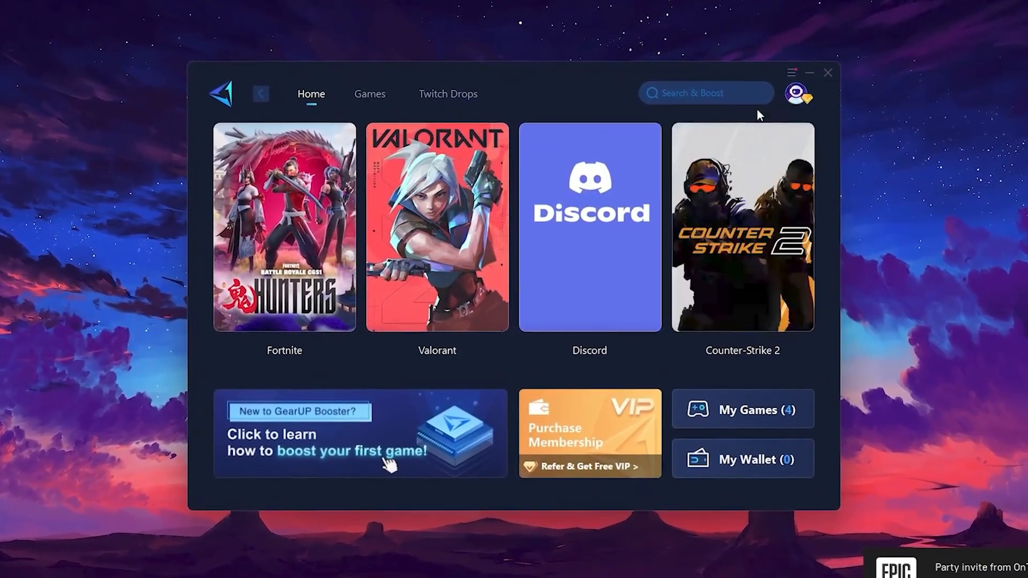
left_click(801, 95)
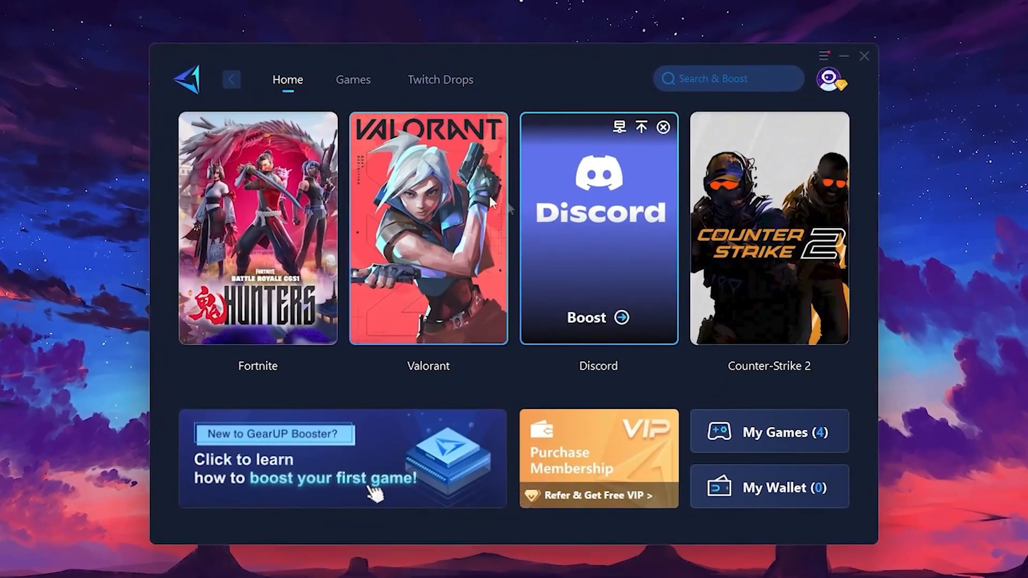
mouse_move(780, 207)
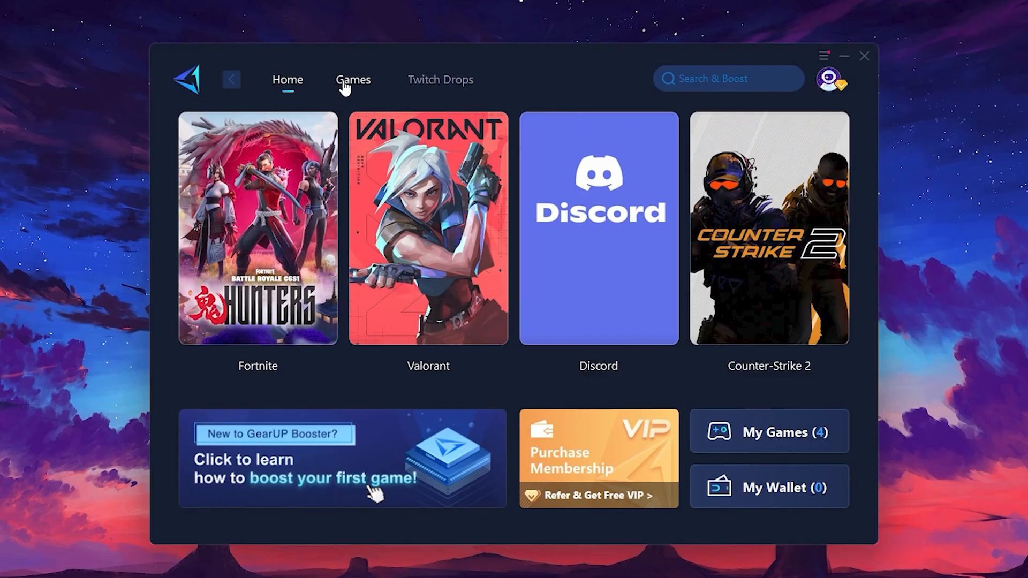
left_click(353, 79)
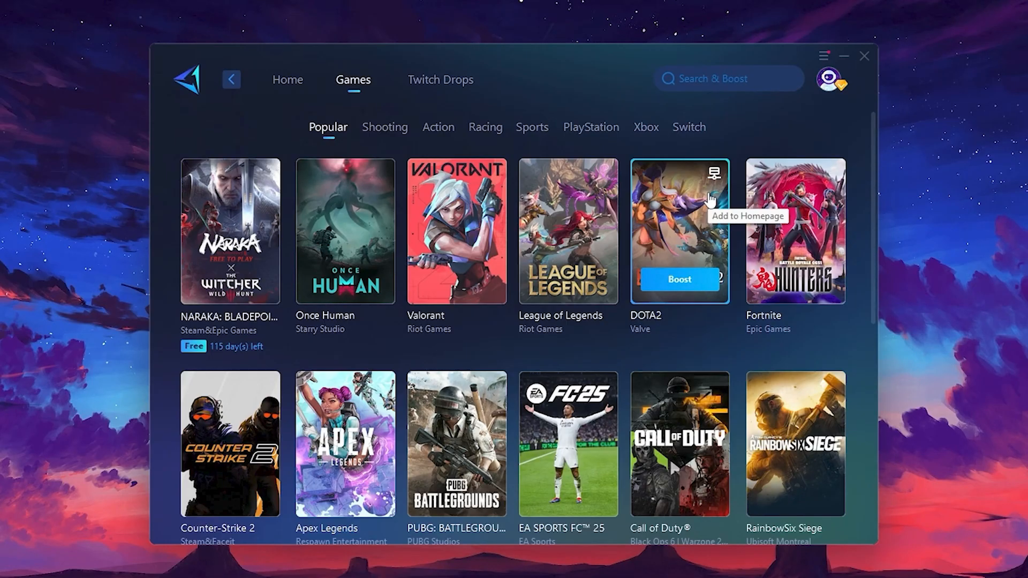
mouse_move(317, 100)
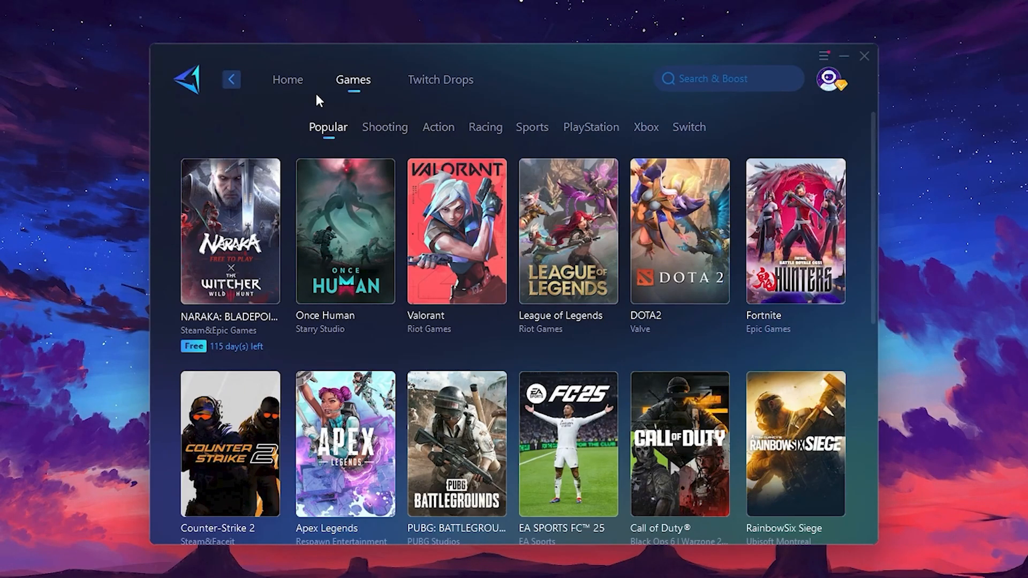
left_click(287, 79)
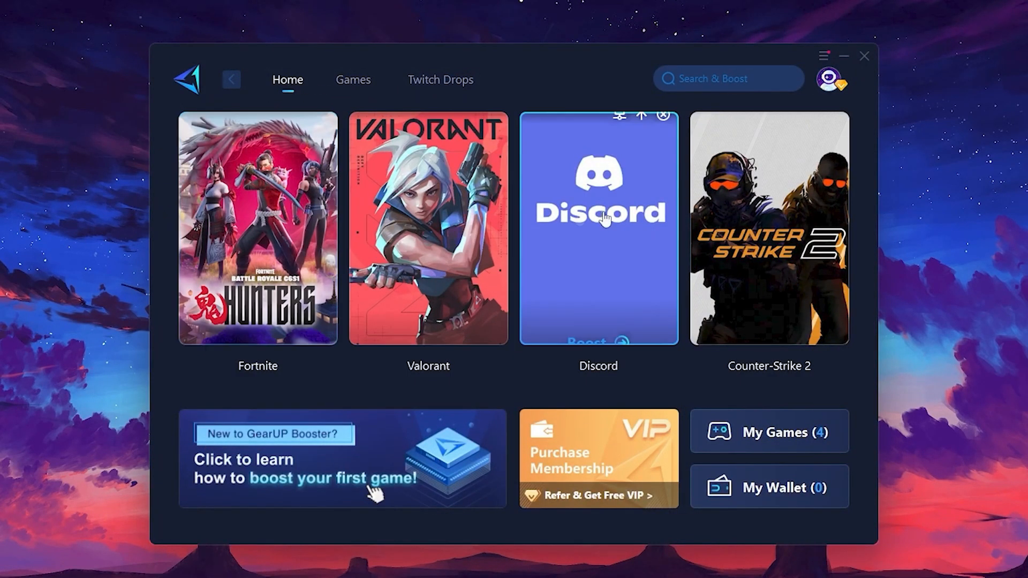
mouse_move(283, 234)
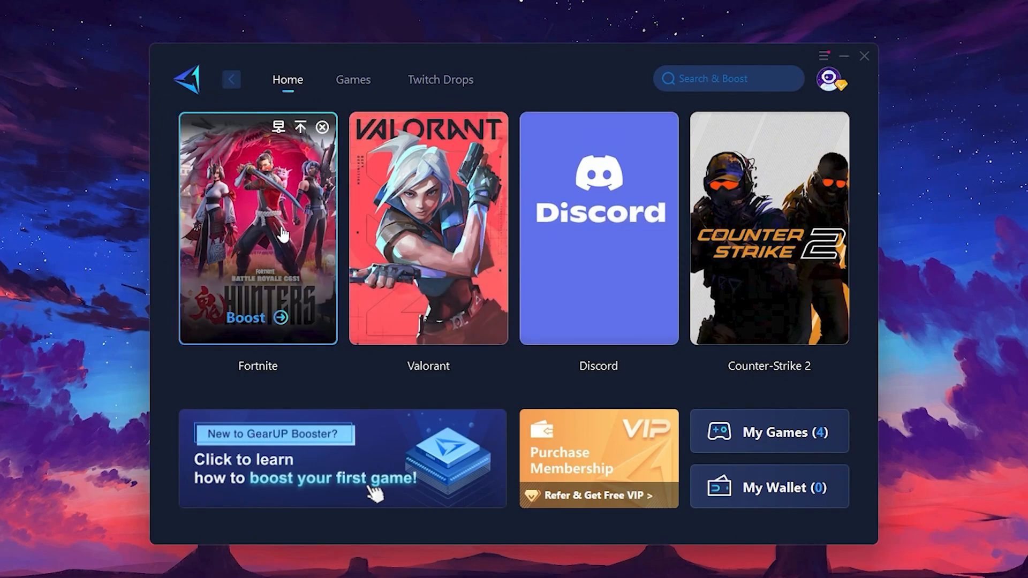
mouse_move(257, 326)
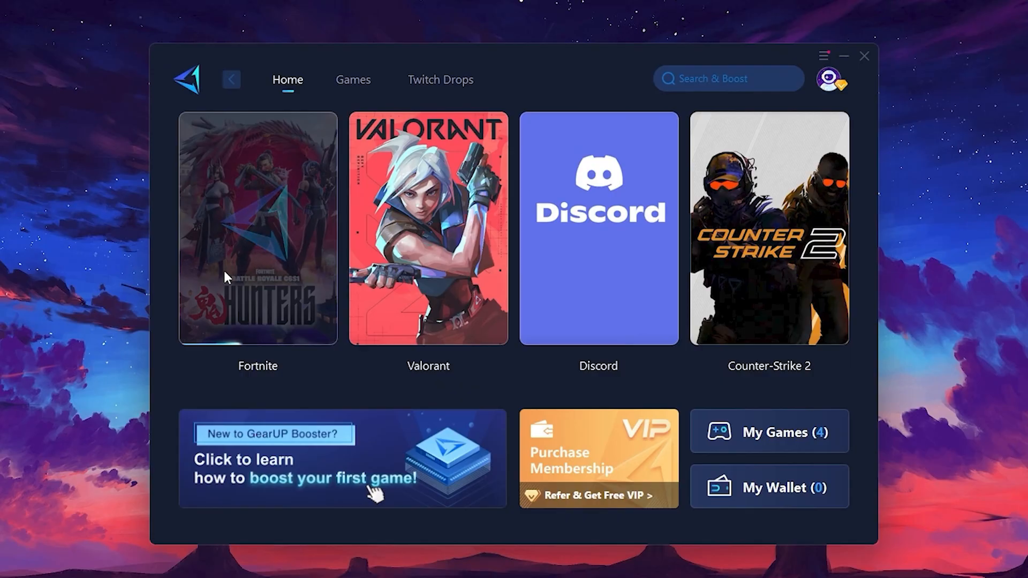
mouse_move(269, 272)
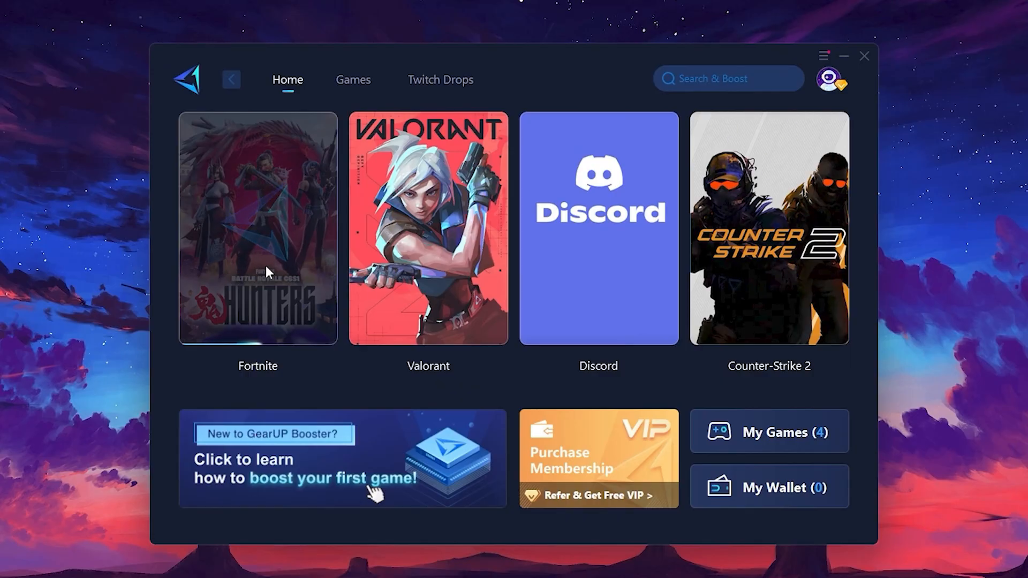
- Boost Fortnite, keeping the Middle East server region and the Auto node
left_click(257, 232)
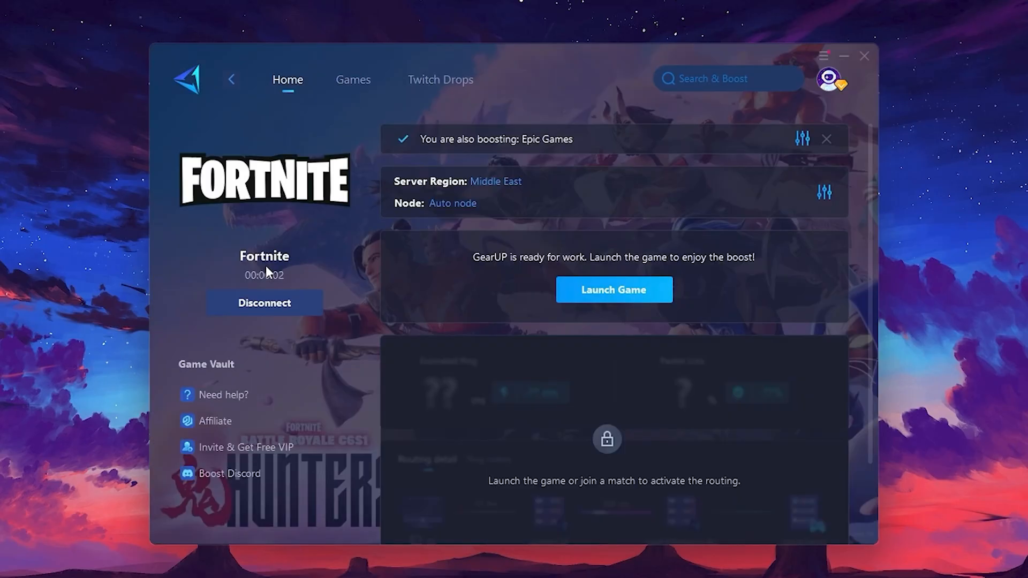
mouse_move(413, 193)
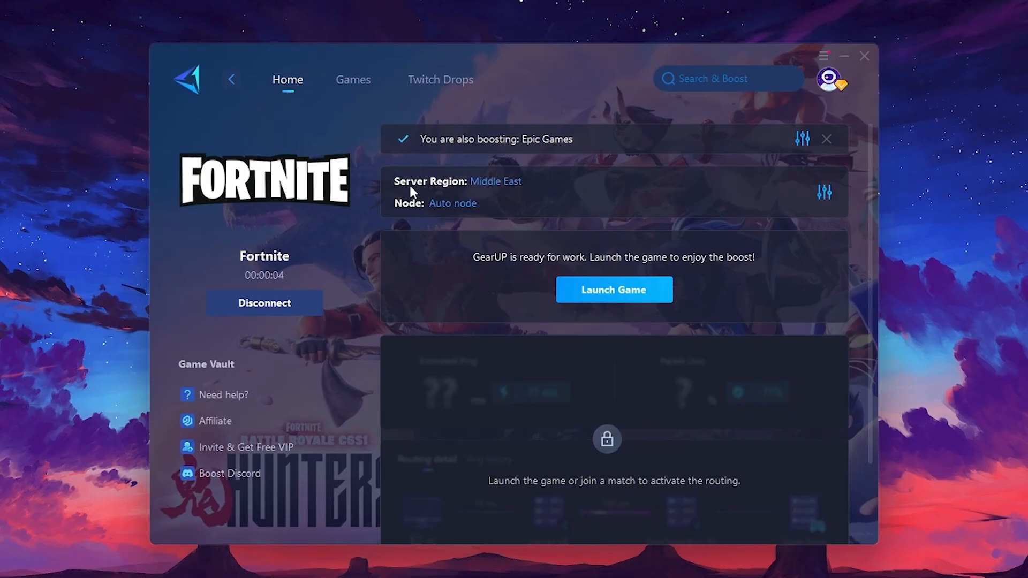
mouse_move(482, 206)
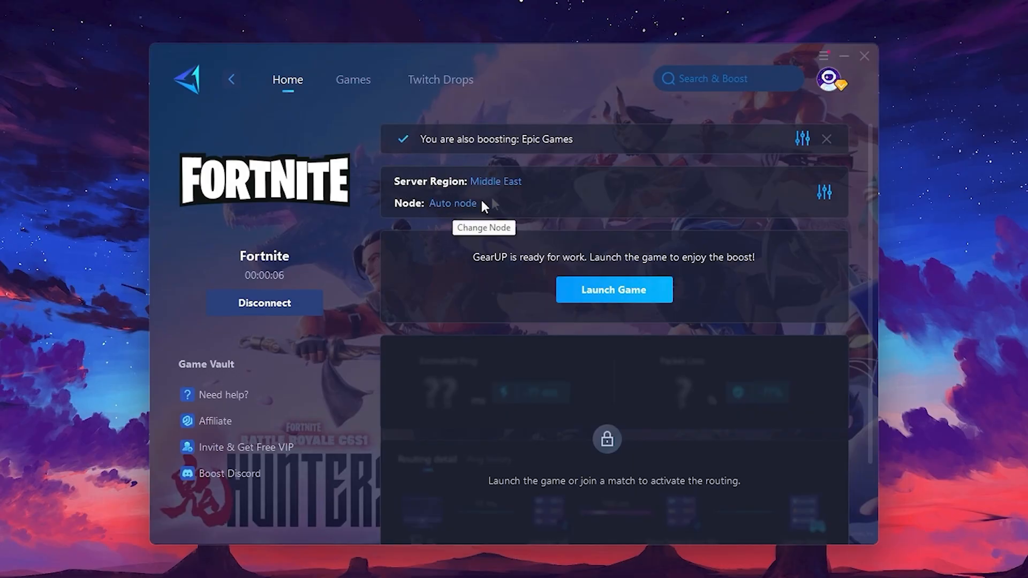
left_click(495, 181)
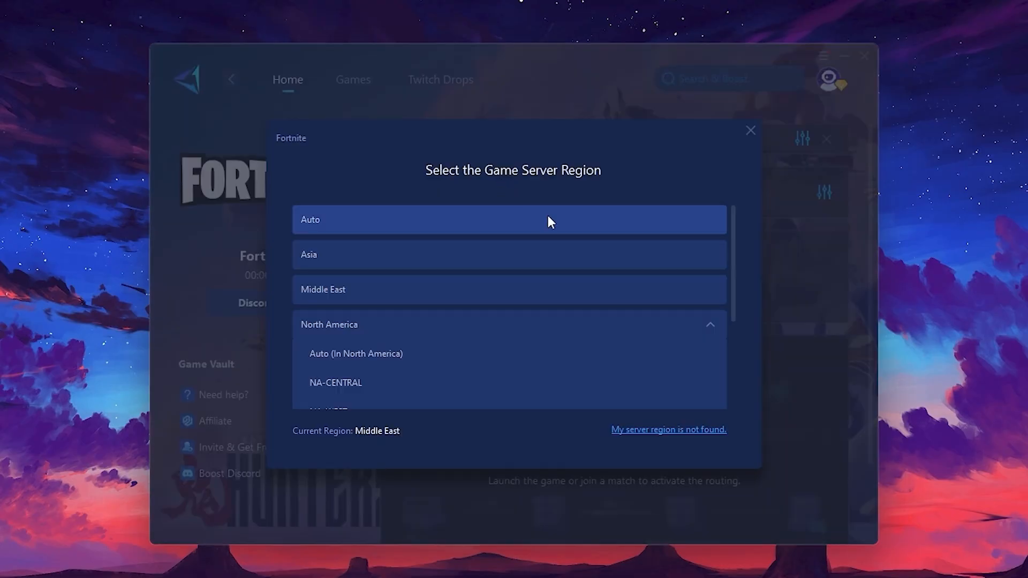
mouse_move(505, 334)
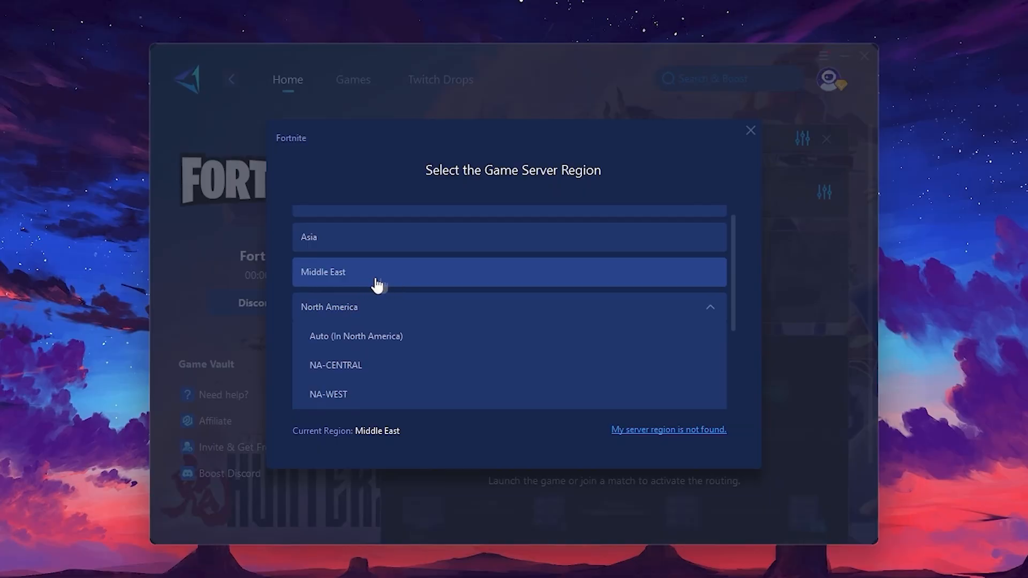
mouse_move(751, 133)
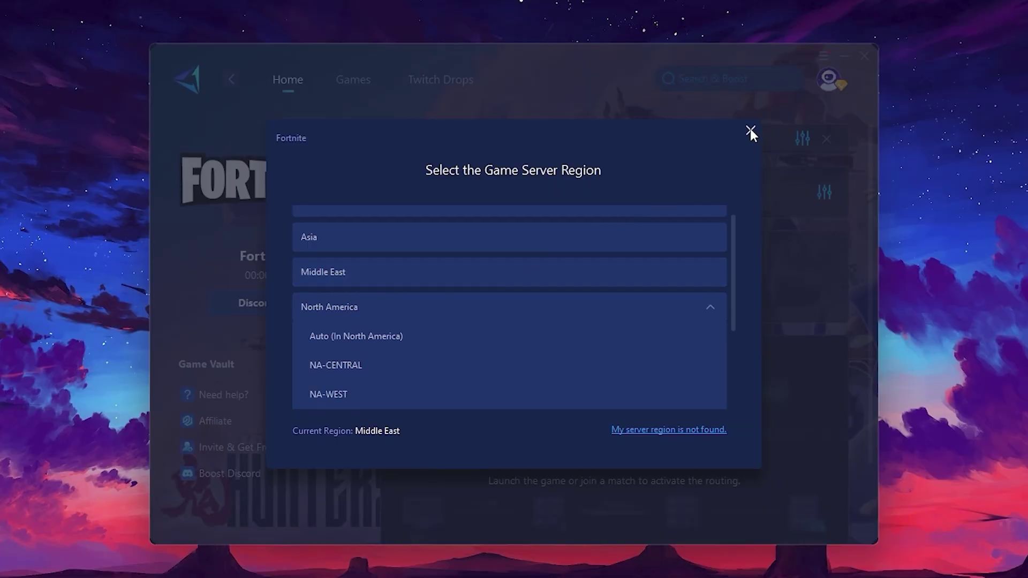
left_click(751, 129)
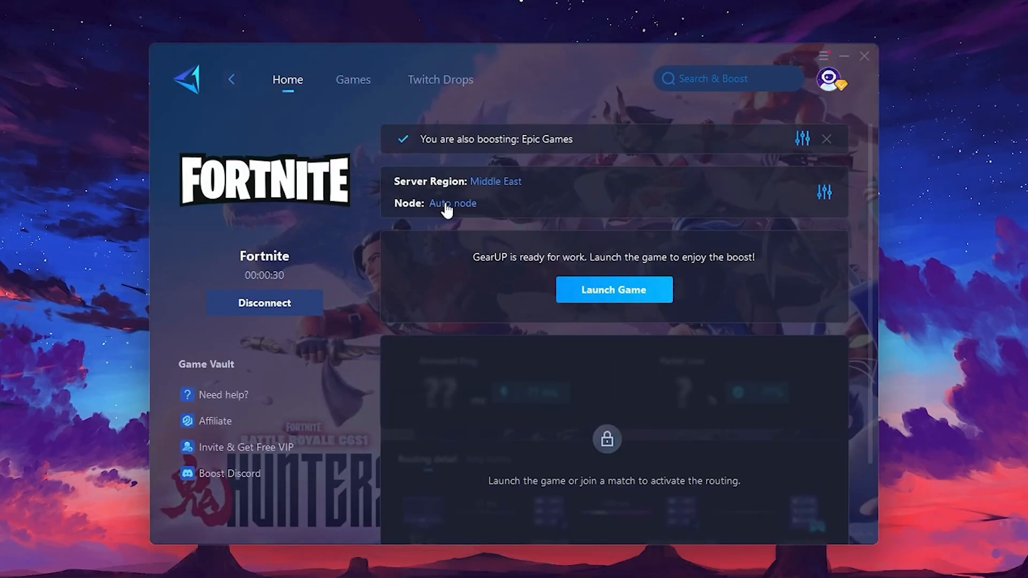
left_click(452, 204)
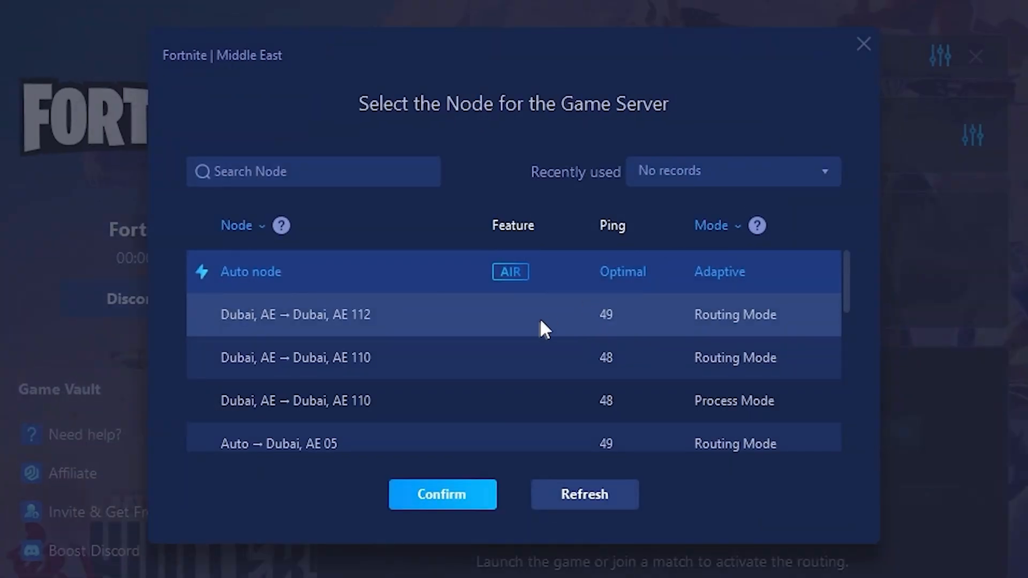
scroll("down", 3)
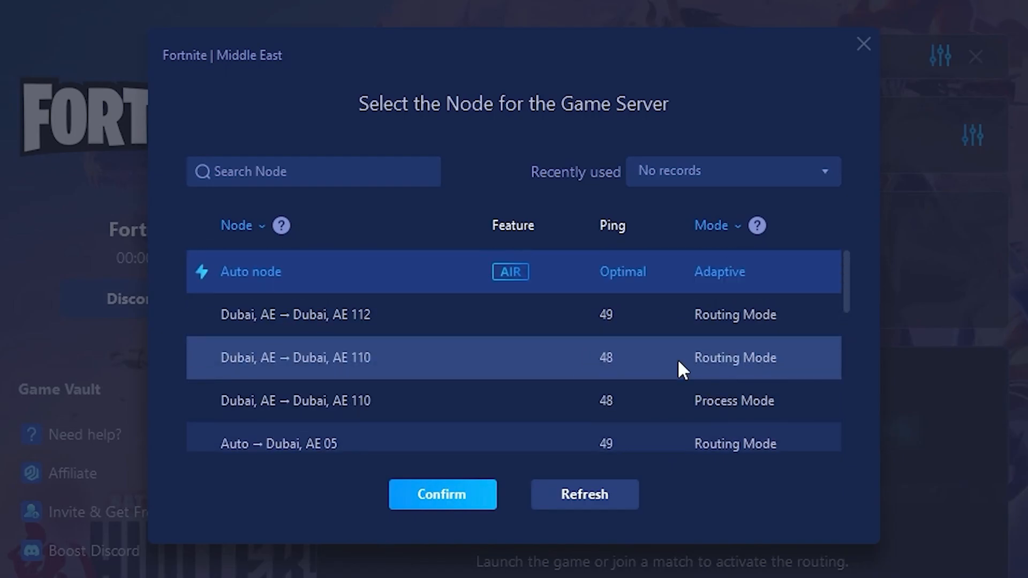
mouse_move(598, 316)
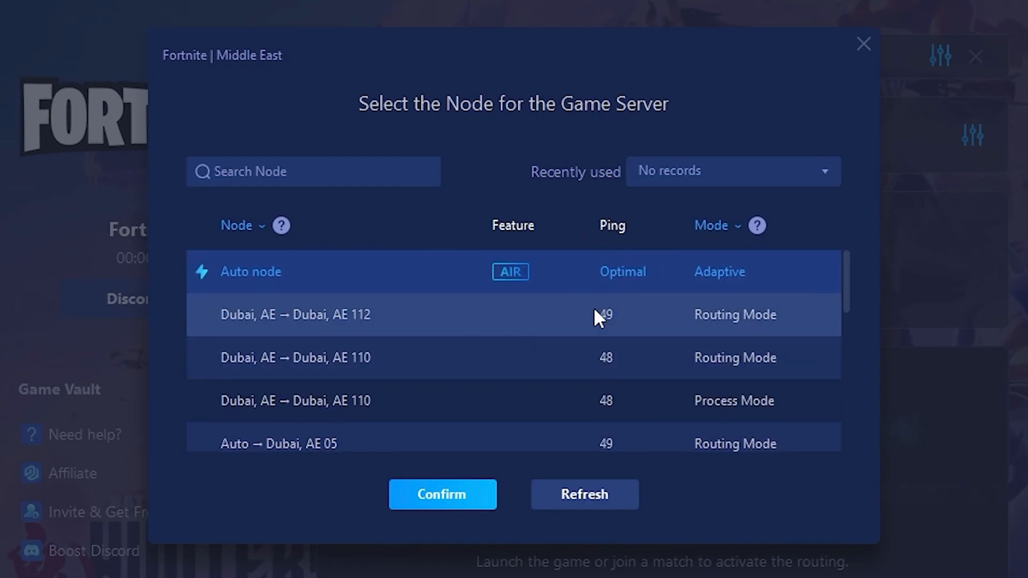
mouse_move(859, 70)
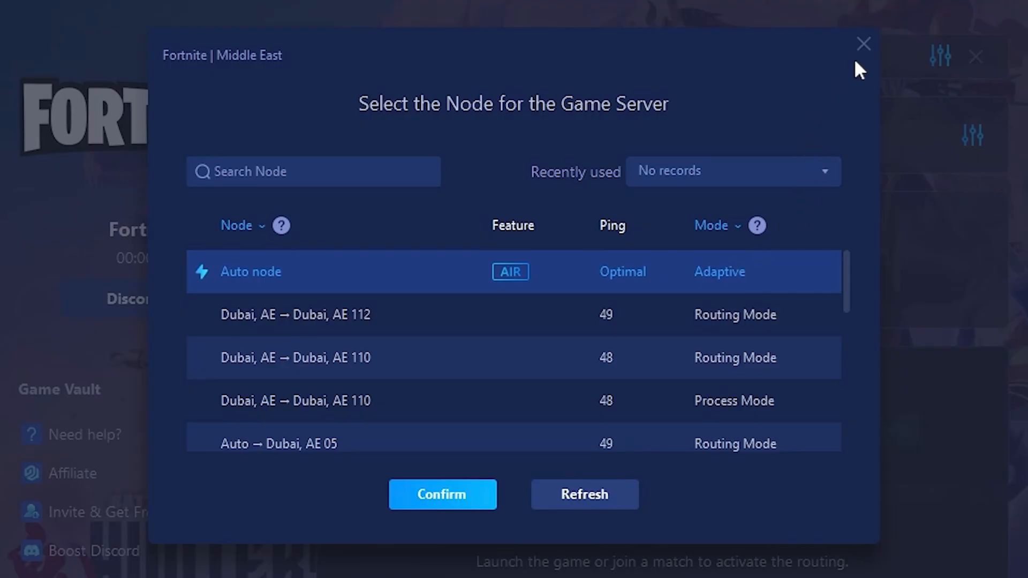
left_click(442, 495)
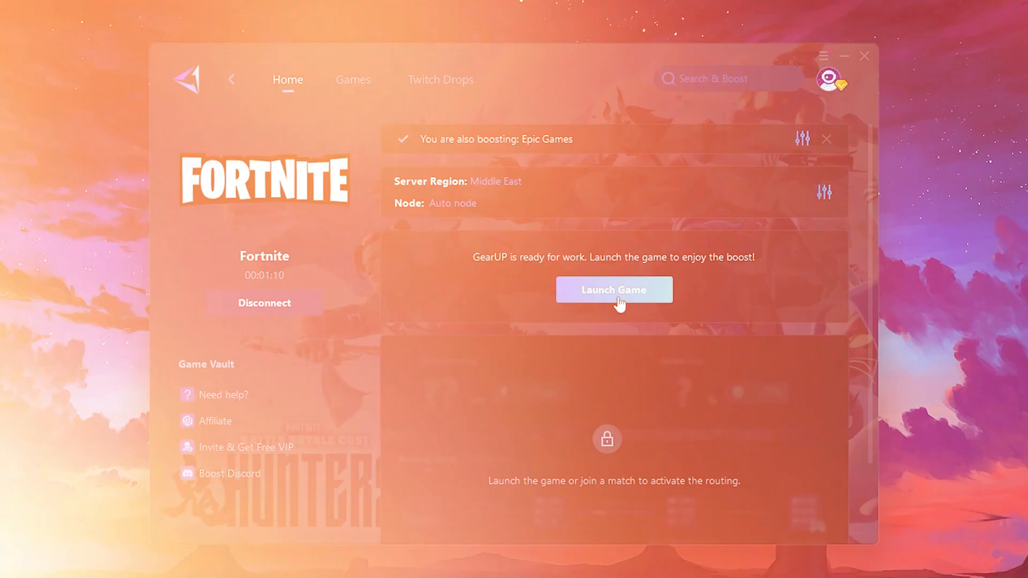
- Launch boosted Fortnite, then open the Core isolation settings via a 'core isolation' search
left_click(615, 289)
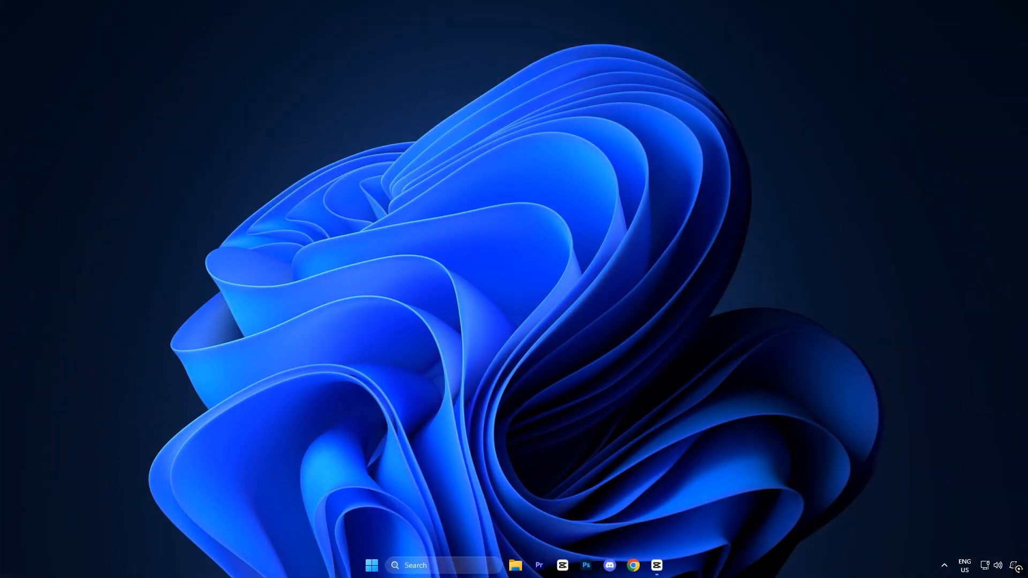
type("core isolation")
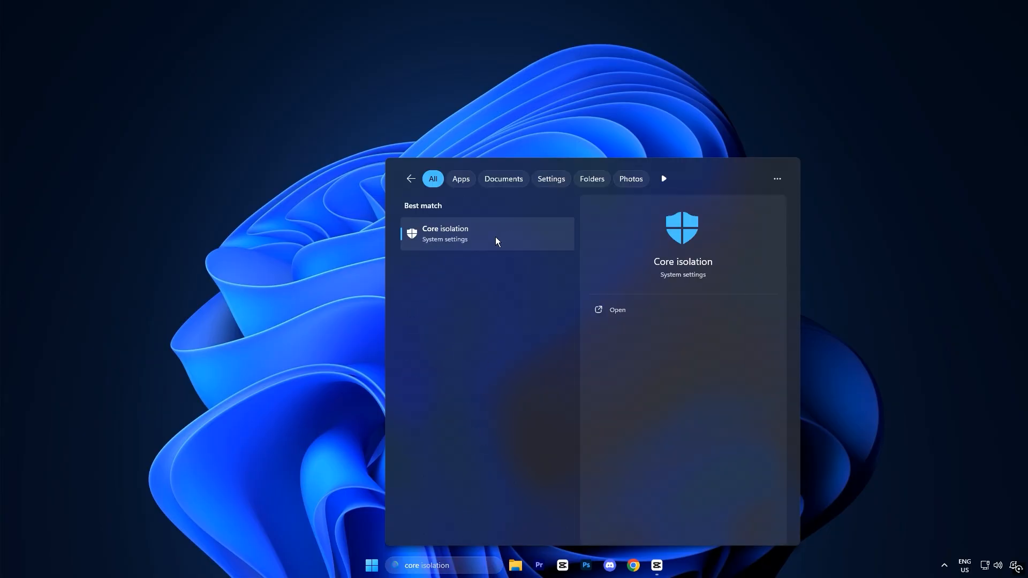
left_click(465, 233)
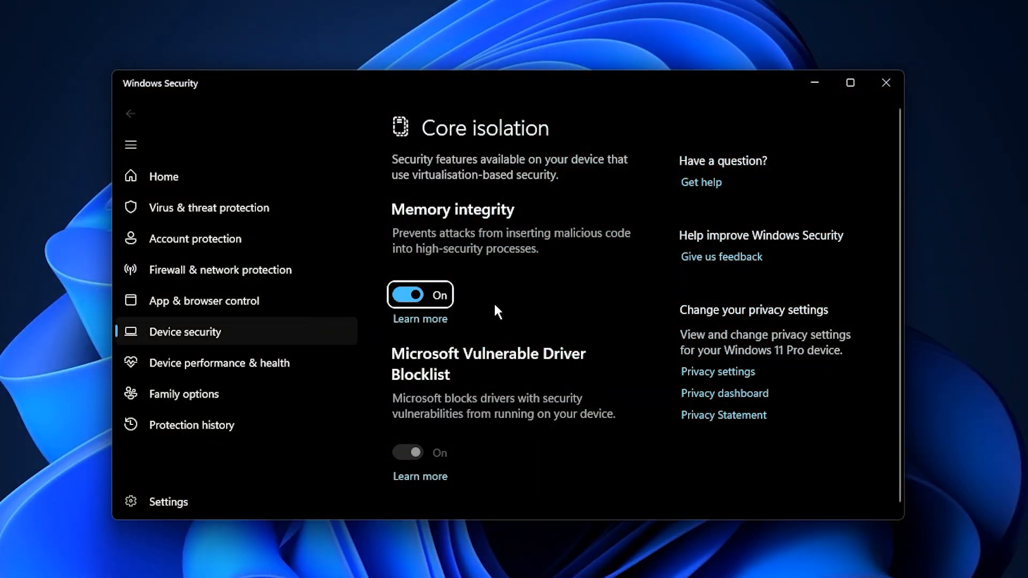
mouse_move(413, 306)
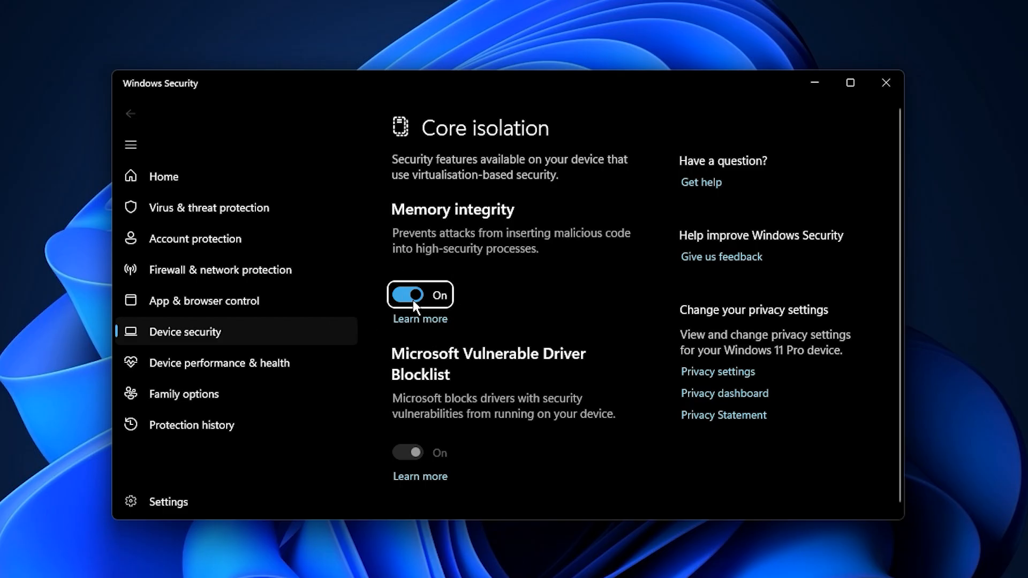
mouse_move(407, 304)
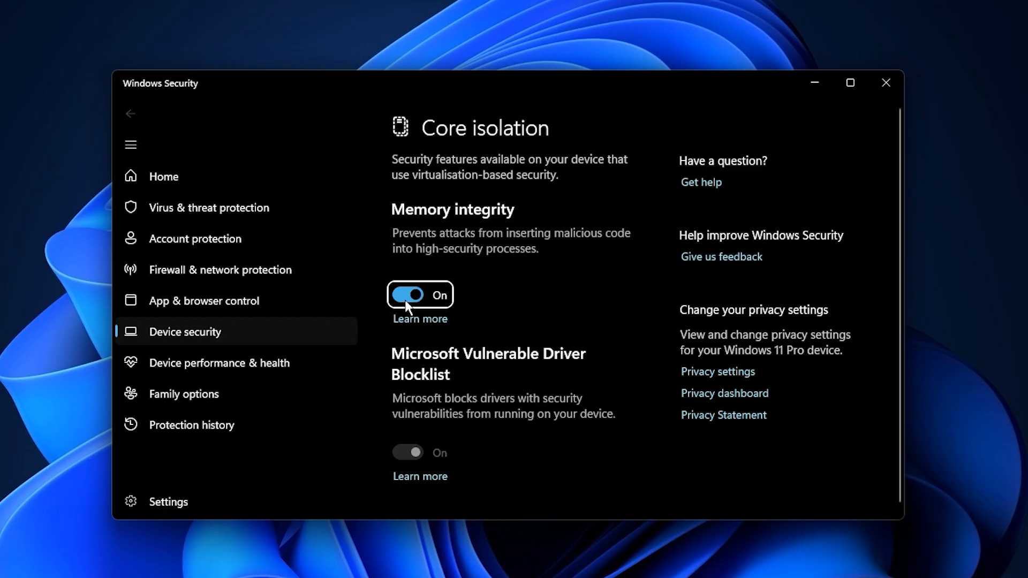
- Switch Memory integrity to Off in Windows Security Core isolation, triggering the restart-required notice
left_click(408, 295)
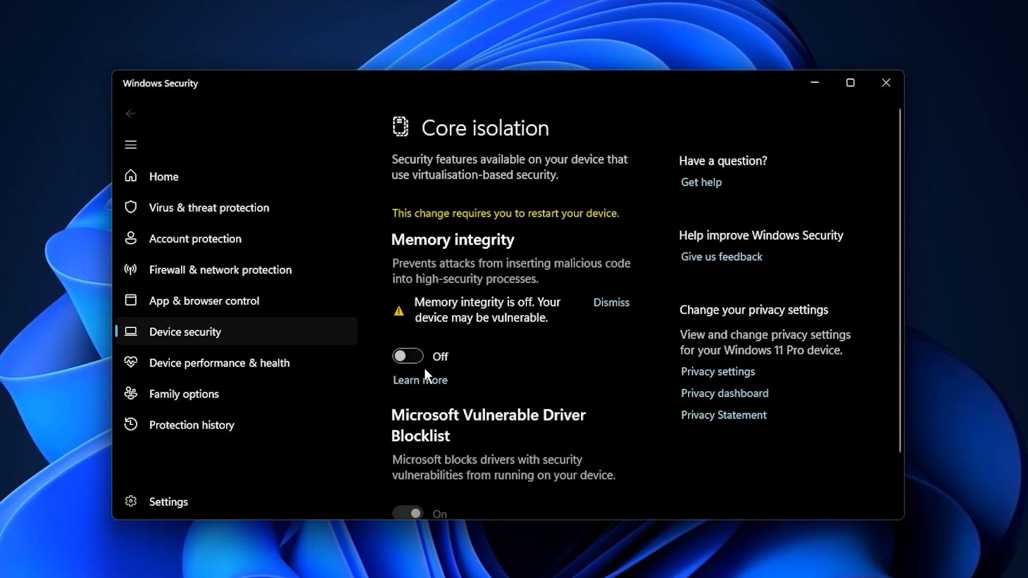
mouse_move(615, 316)
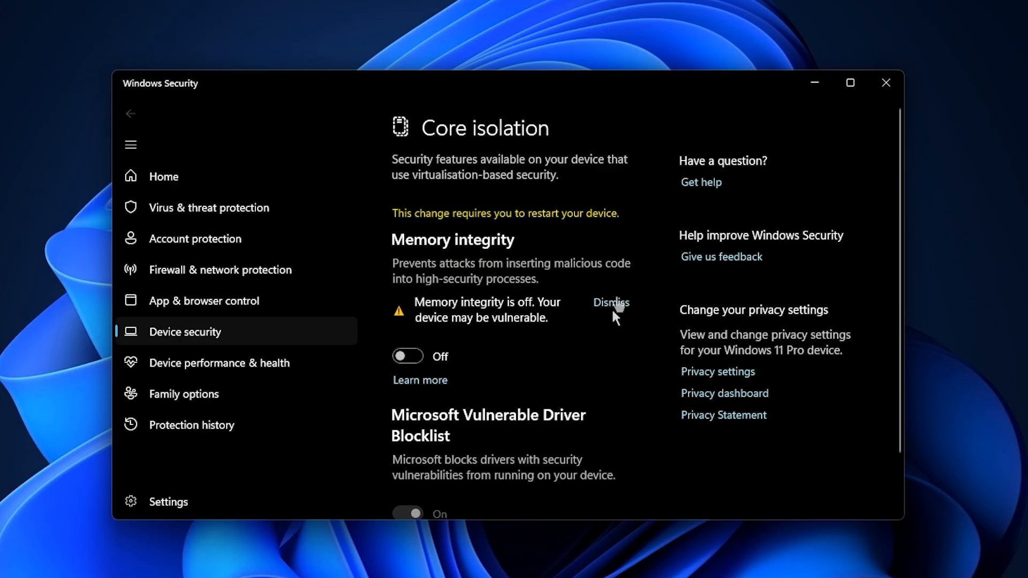
mouse_move(458, 239)
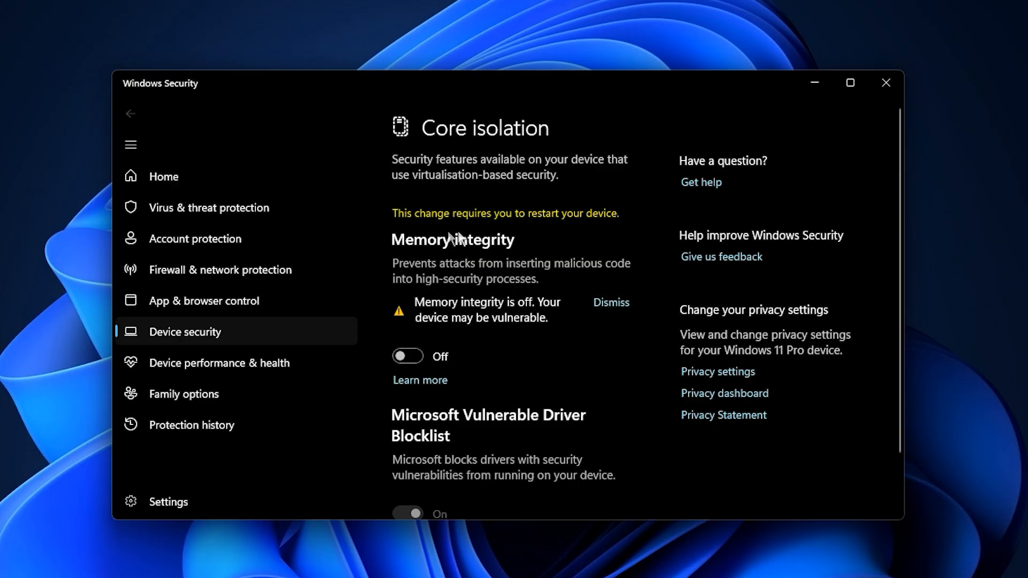
mouse_move(467, 419)
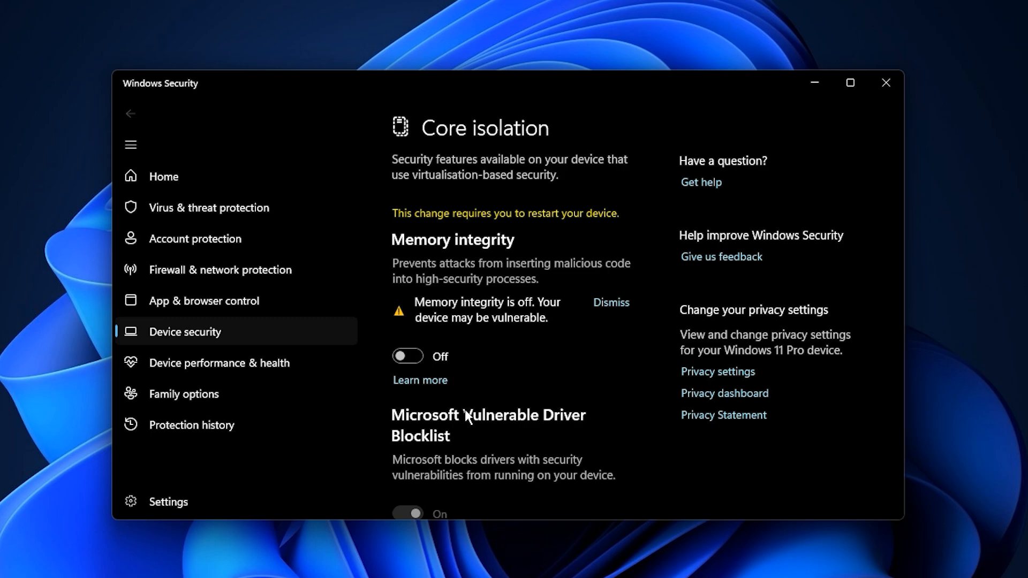
mouse_move(483, 340)
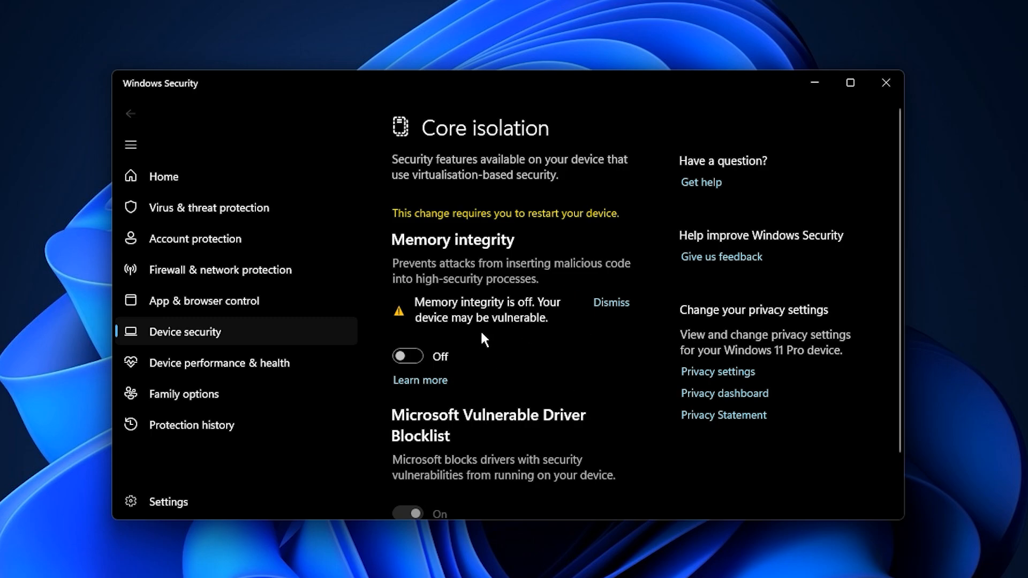
mouse_move(496, 349)
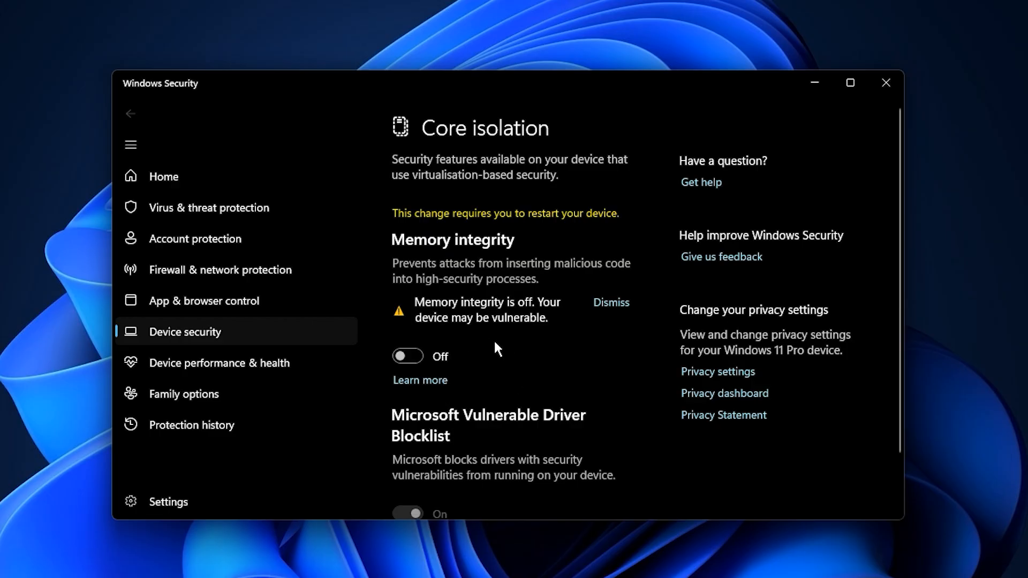
mouse_move(471, 390)
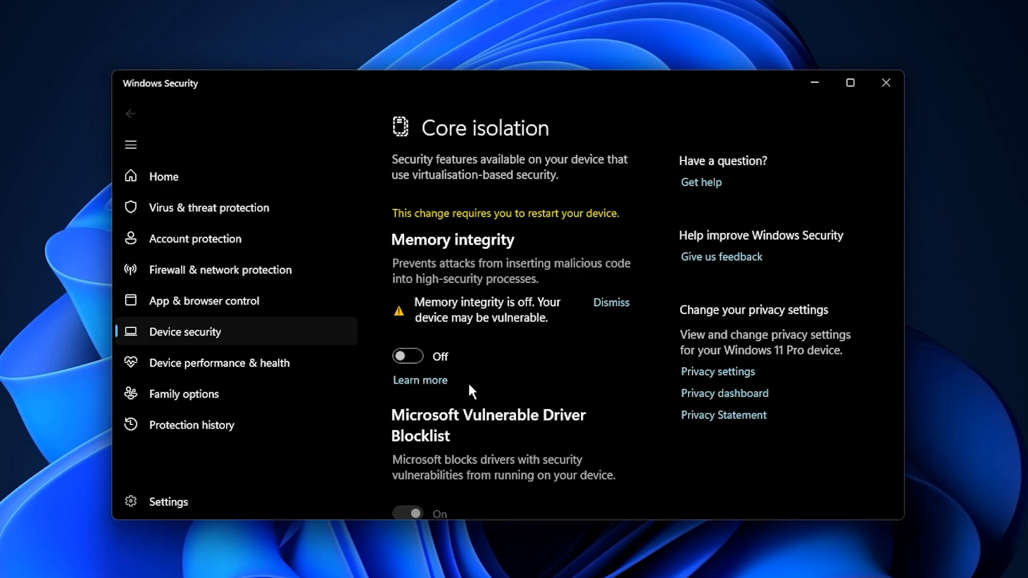
mouse_move(429, 400)
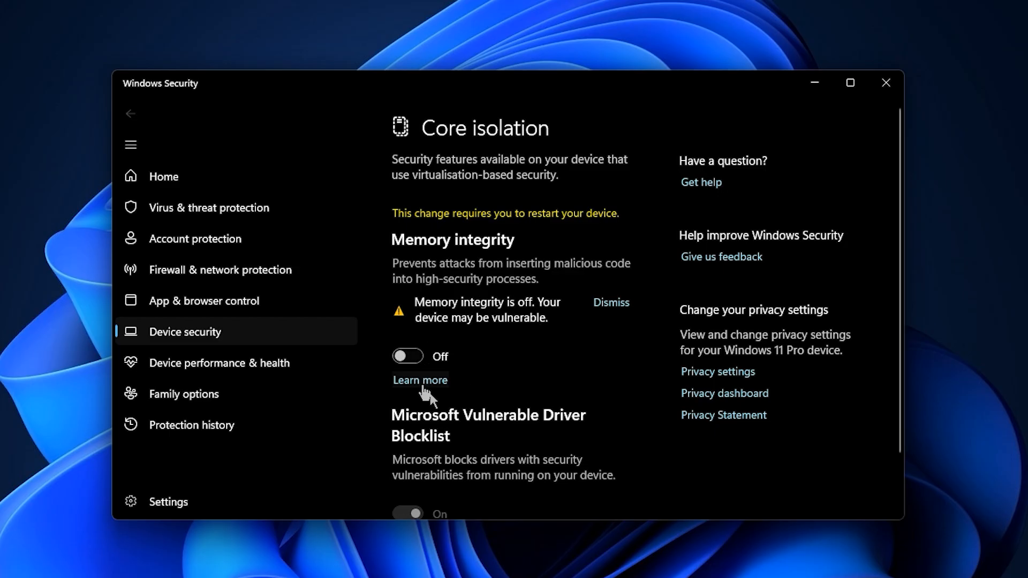
mouse_move(488, 394)
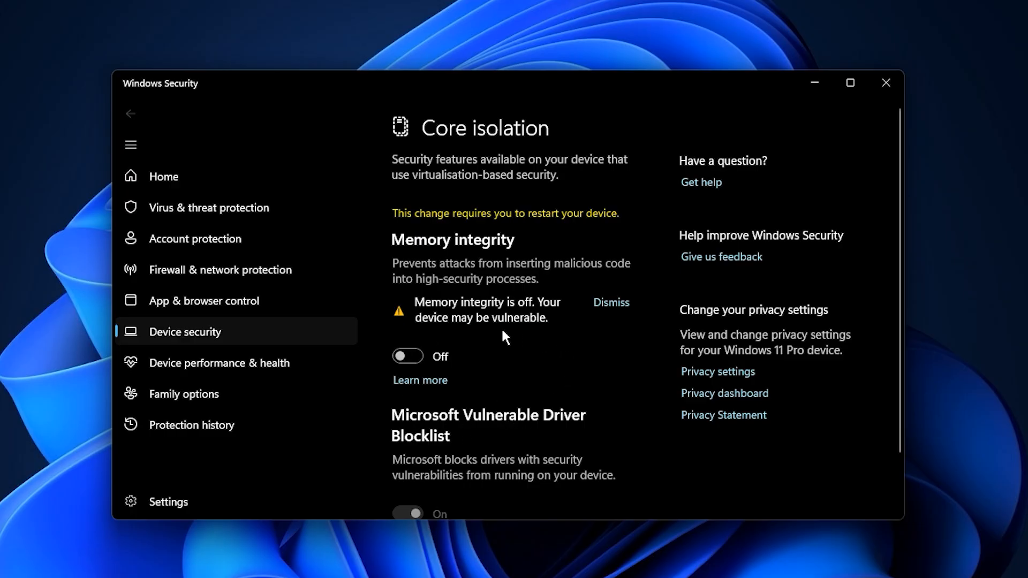
mouse_move(495, 394)
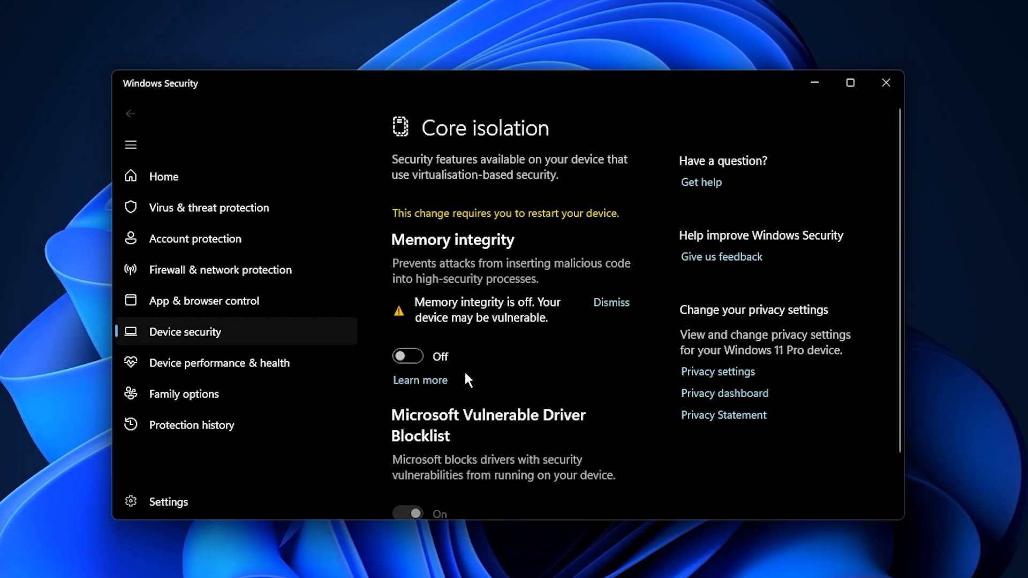
mouse_move(474, 389)
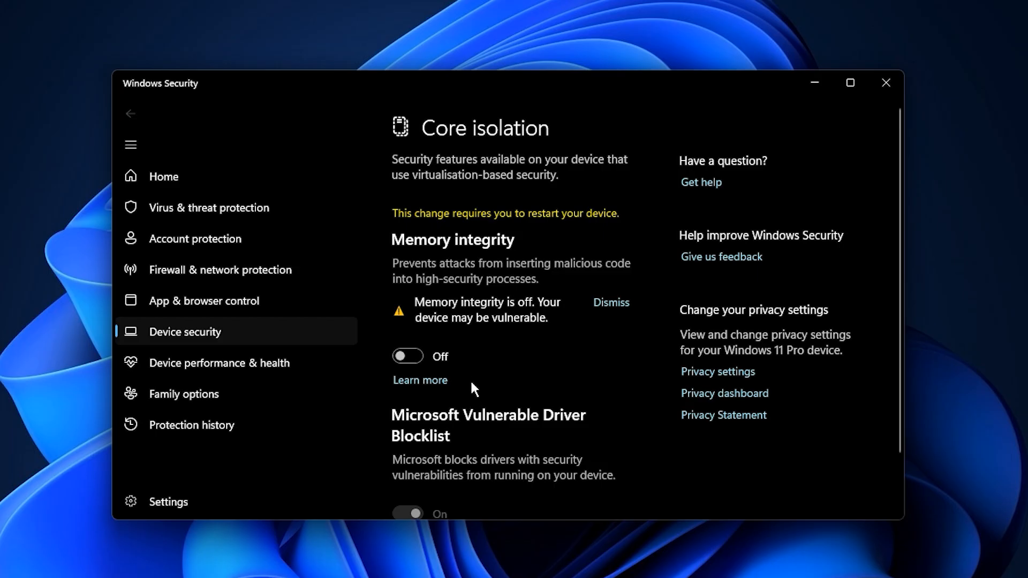